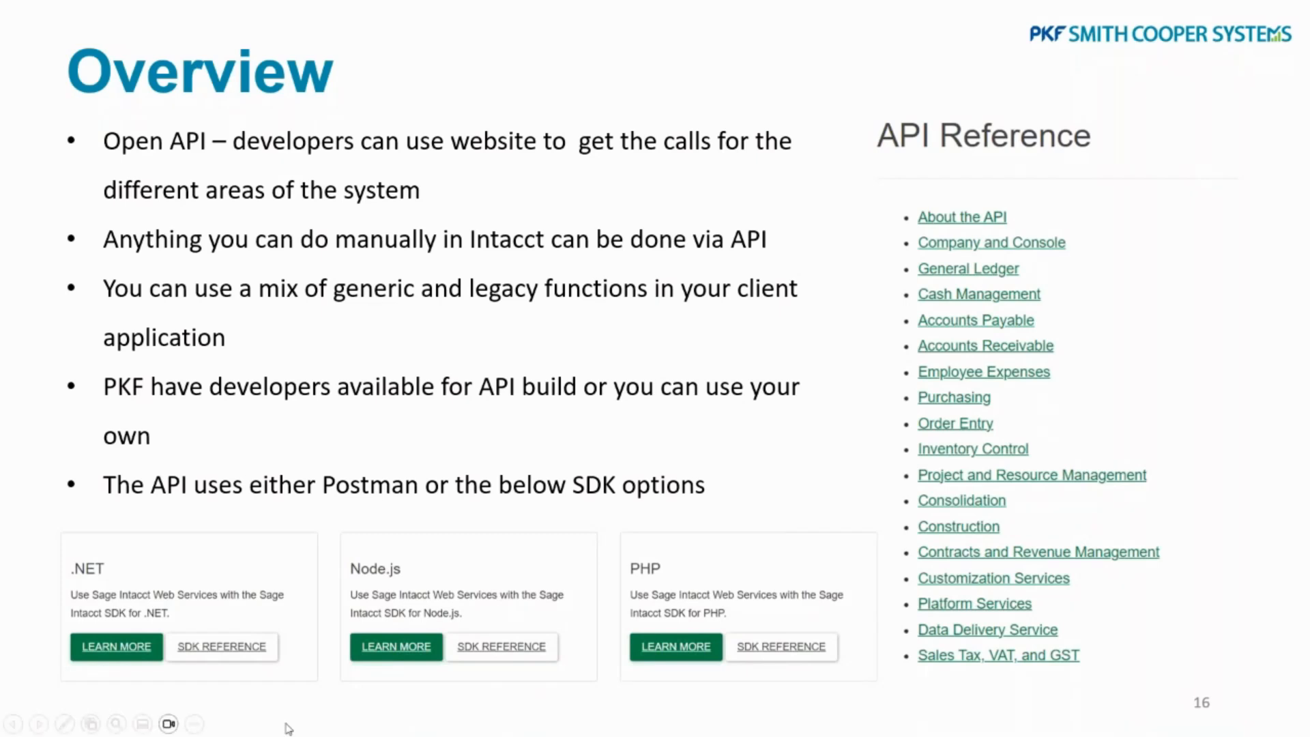
pyautogui.moveTo(457, 714)
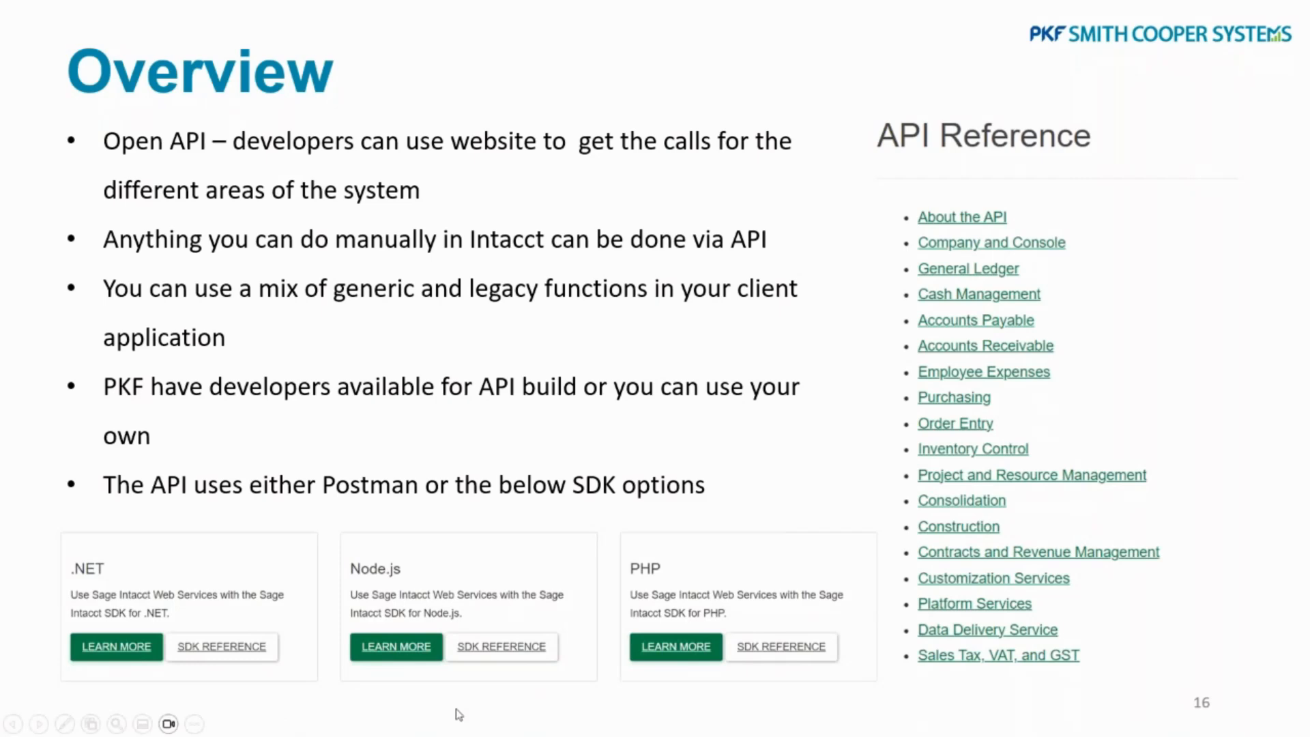
pyautogui.moveTo(1042, 269)
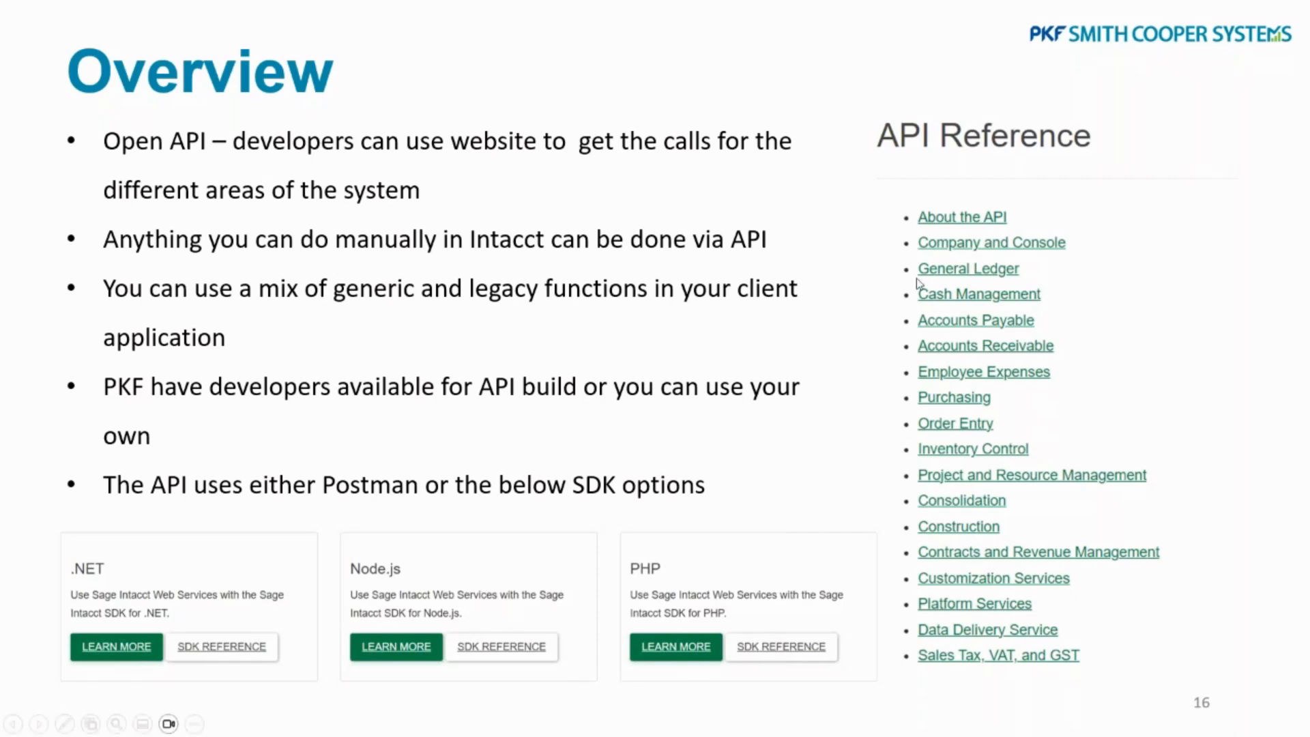
pyautogui.moveTo(440, 635)
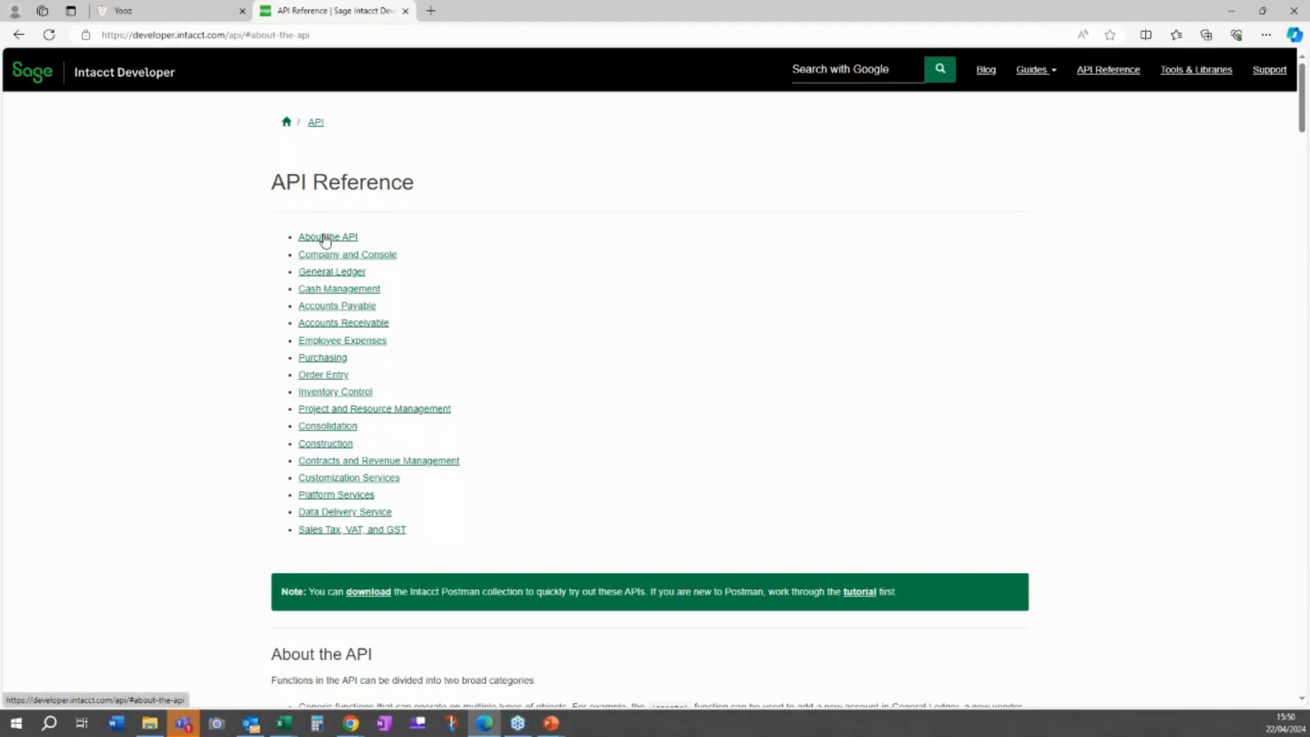
# - Scroll the API Reference through its module sections down to the Accounts Payable function list
pyautogui.scroll(-3)
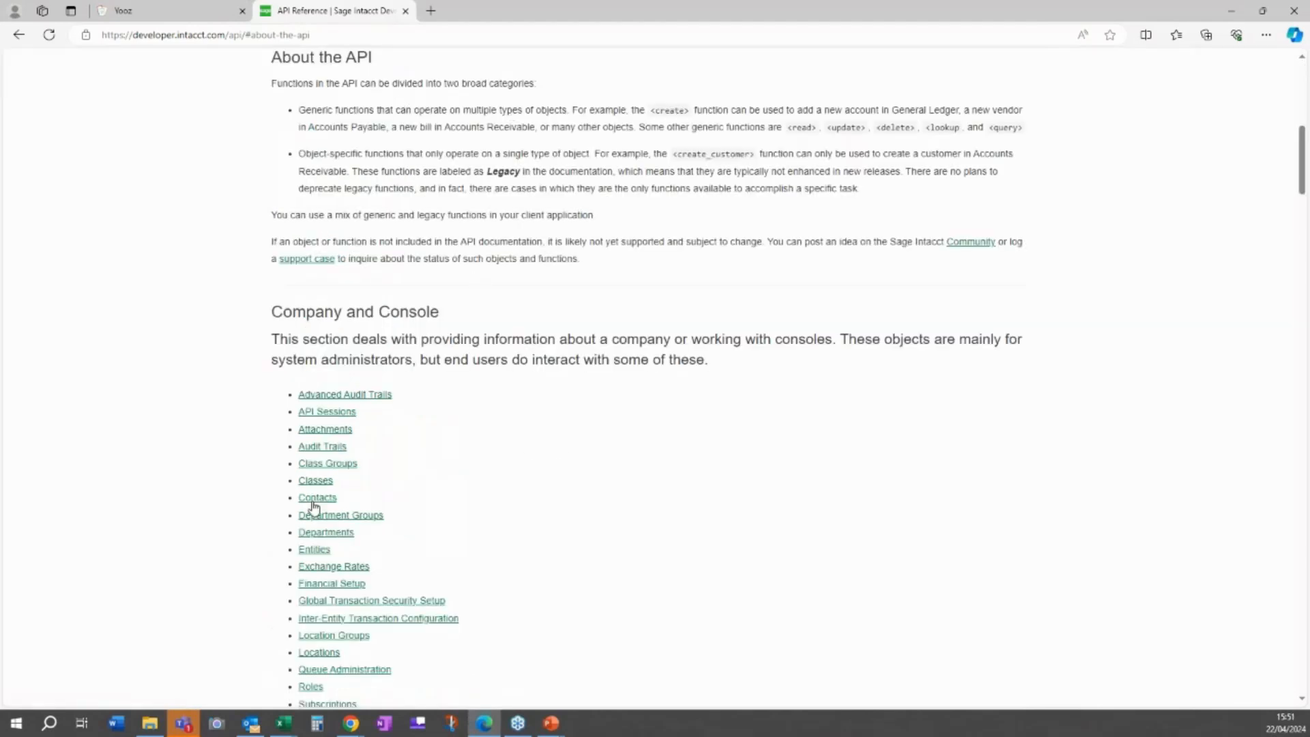
pyautogui.moveTo(846, 426)
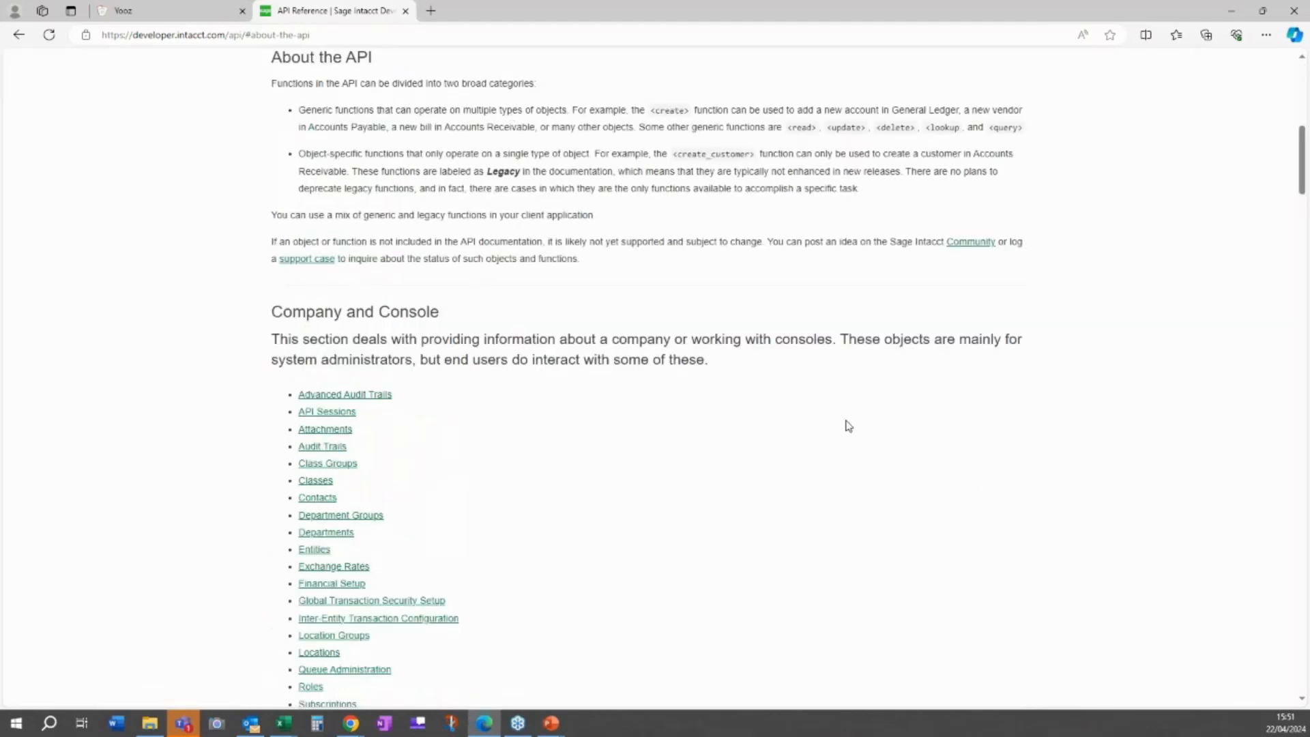
pyautogui.scroll(-3)
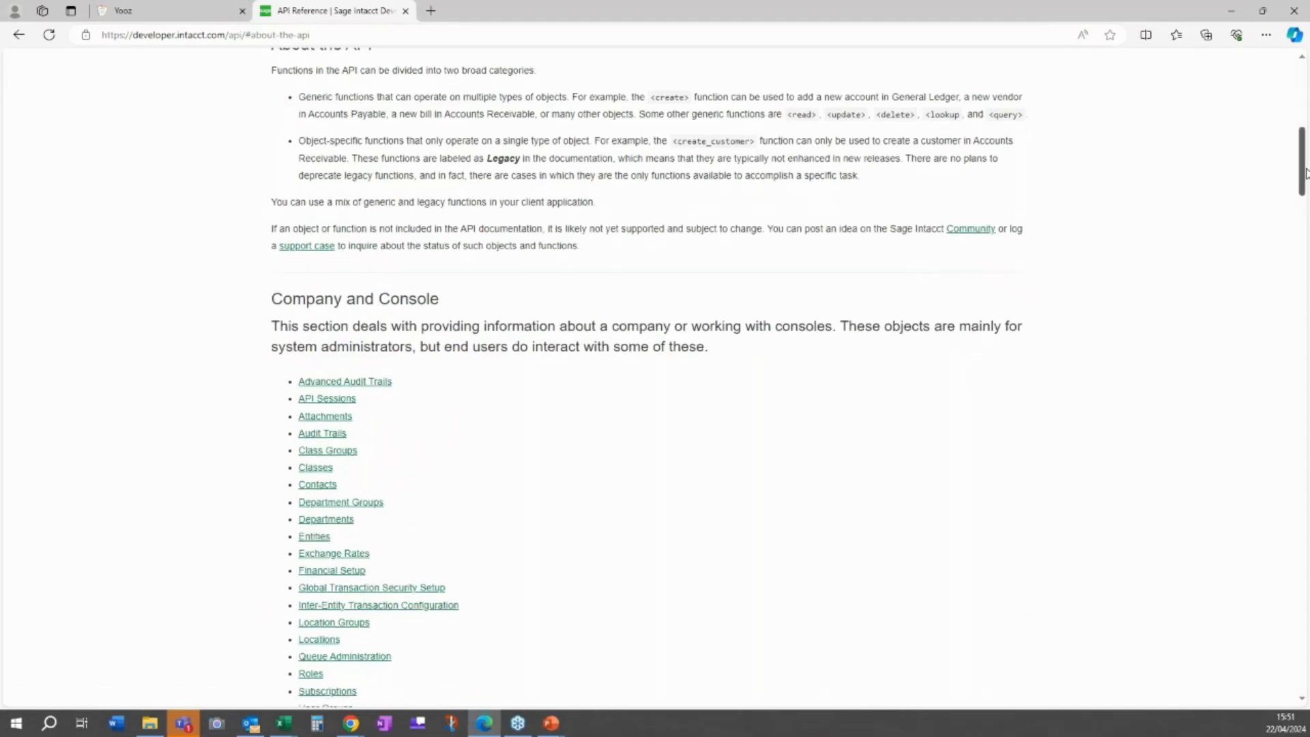
pyautogui.scroll(-3)
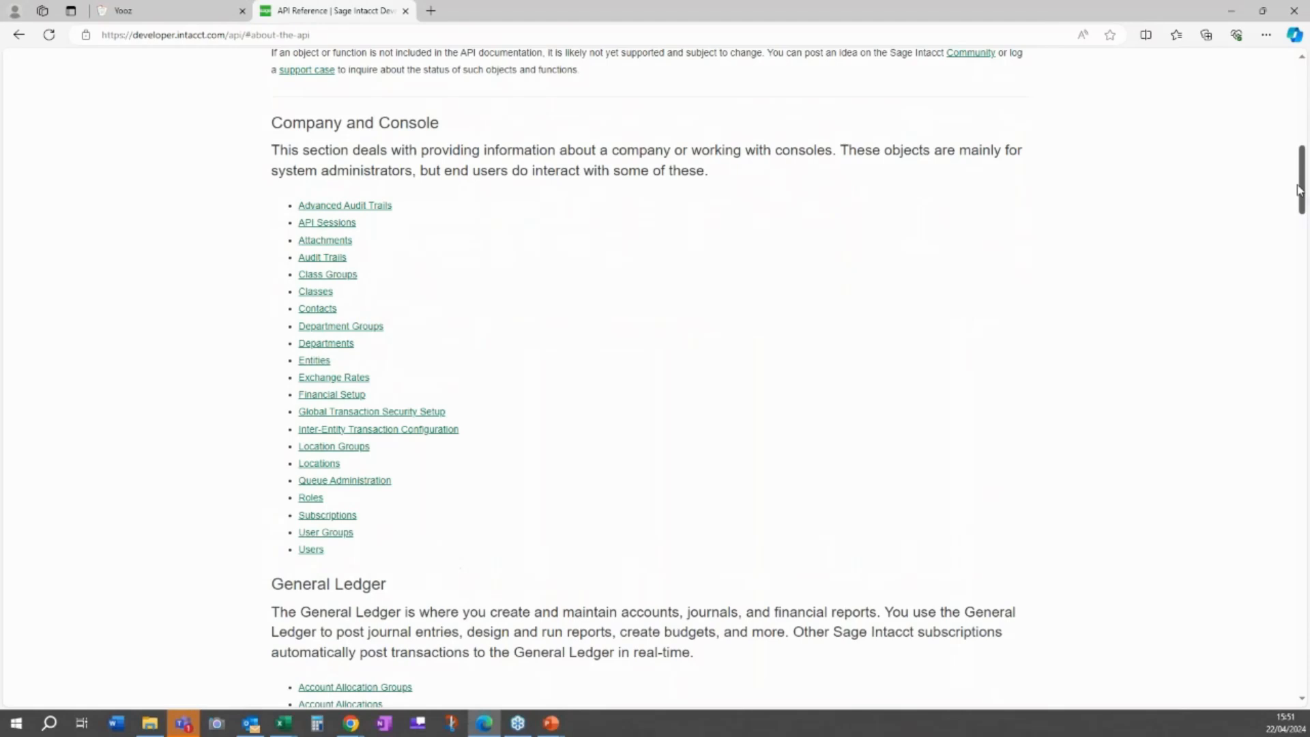
pyautogui.moveTo(381, 463)
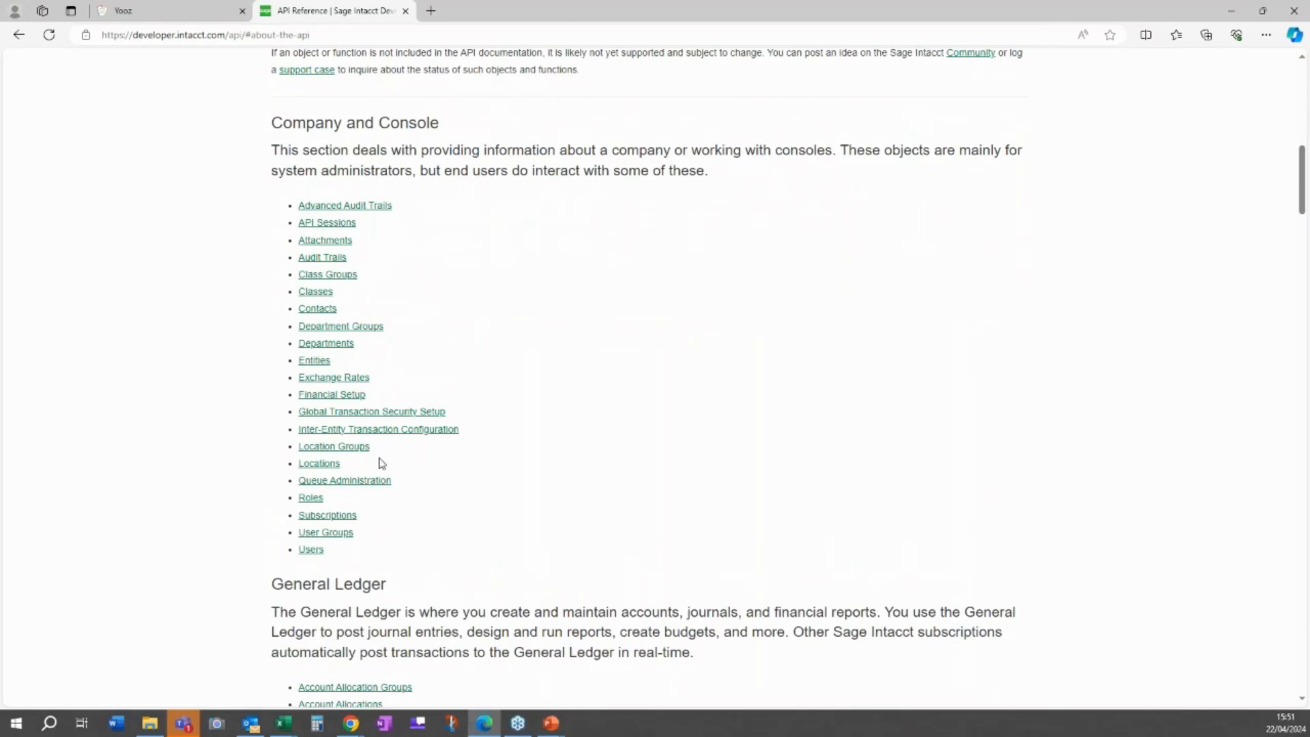
pyautogui.moveTo(276, 373)
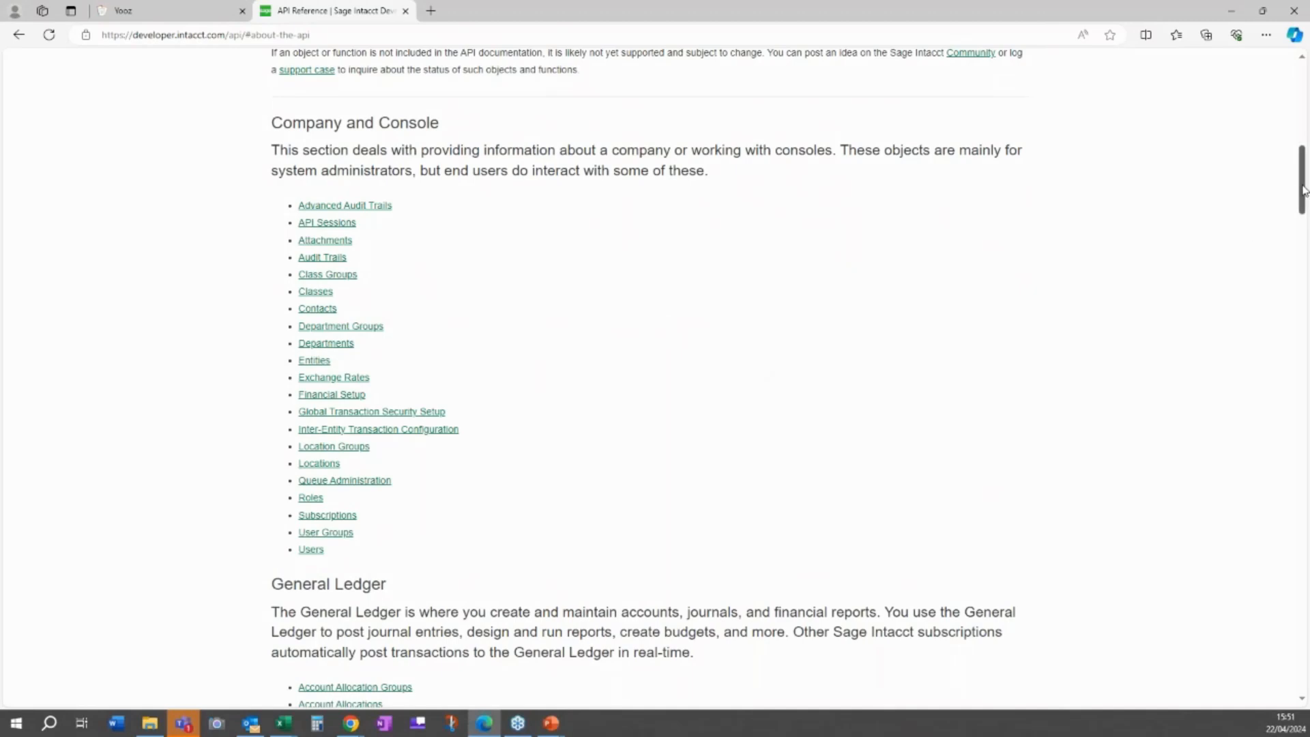
pyautogui.scroll(-3)
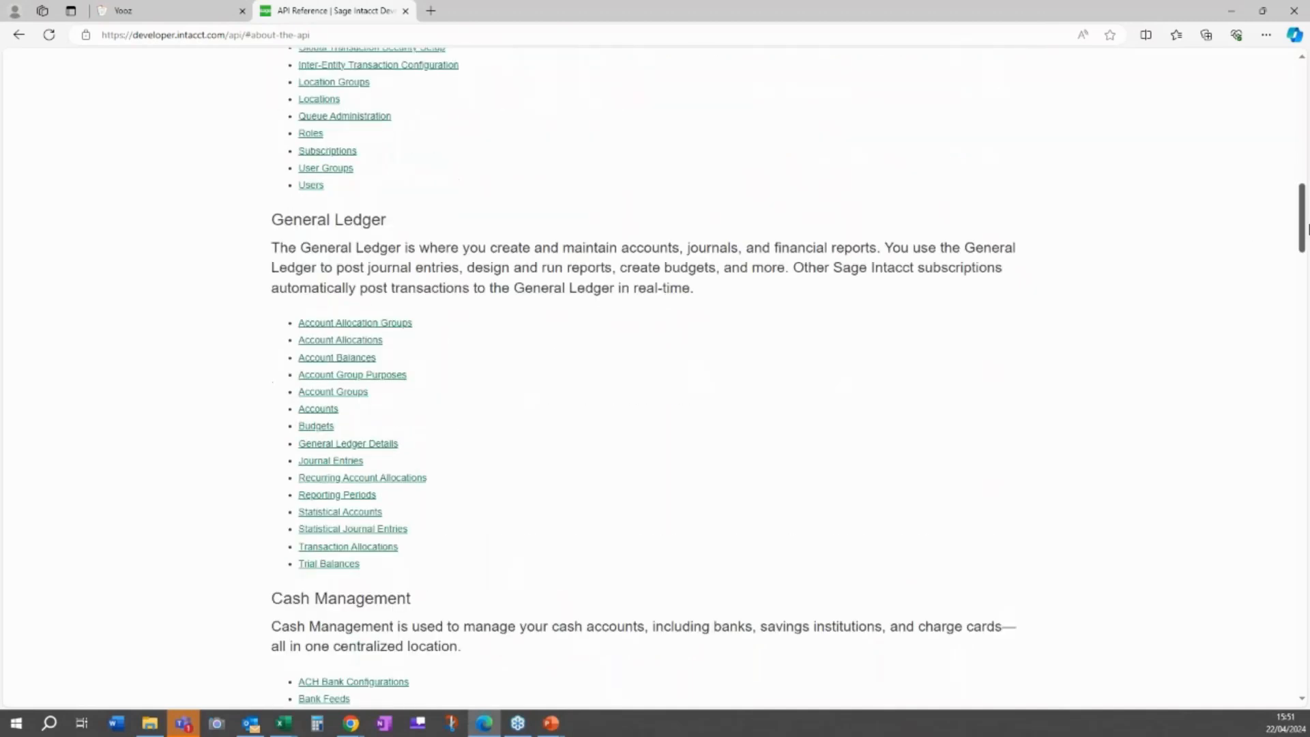
pyautogui.scroll(-3)
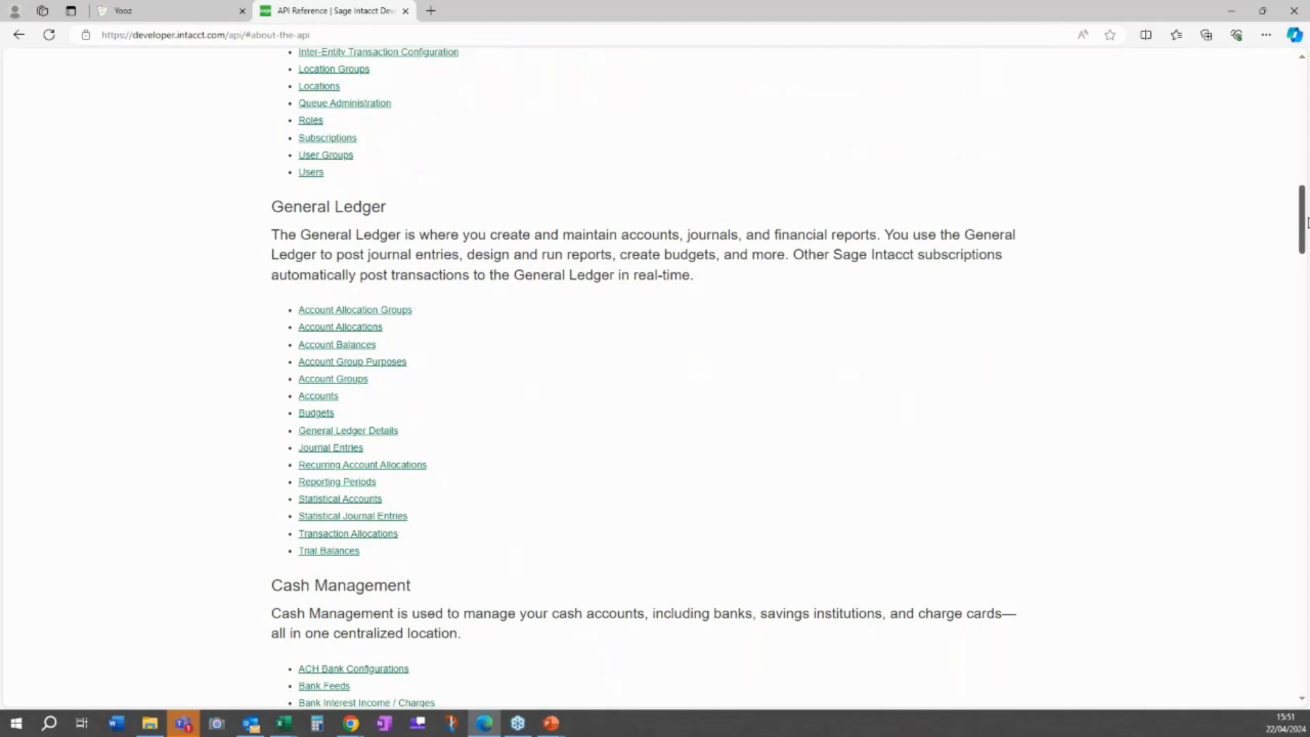
pyautogui.scroll(-3)
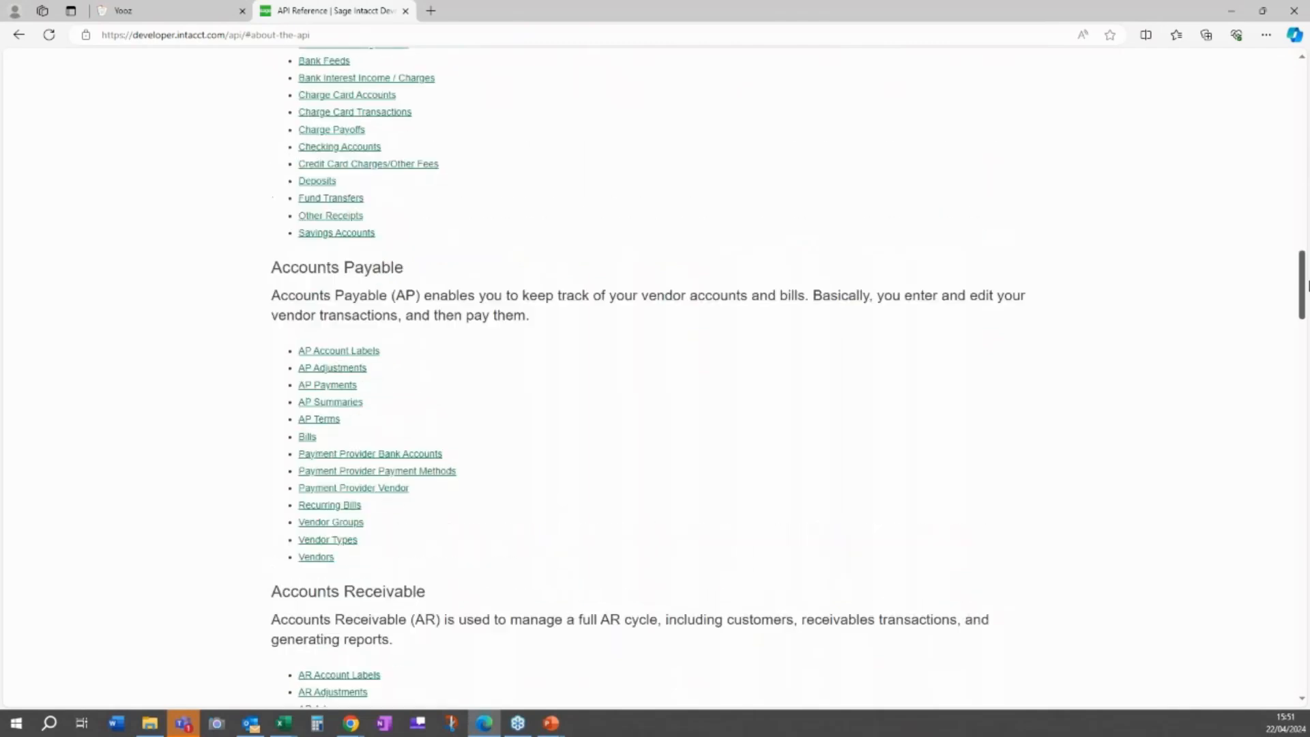
pyautogui.scroll(-3)
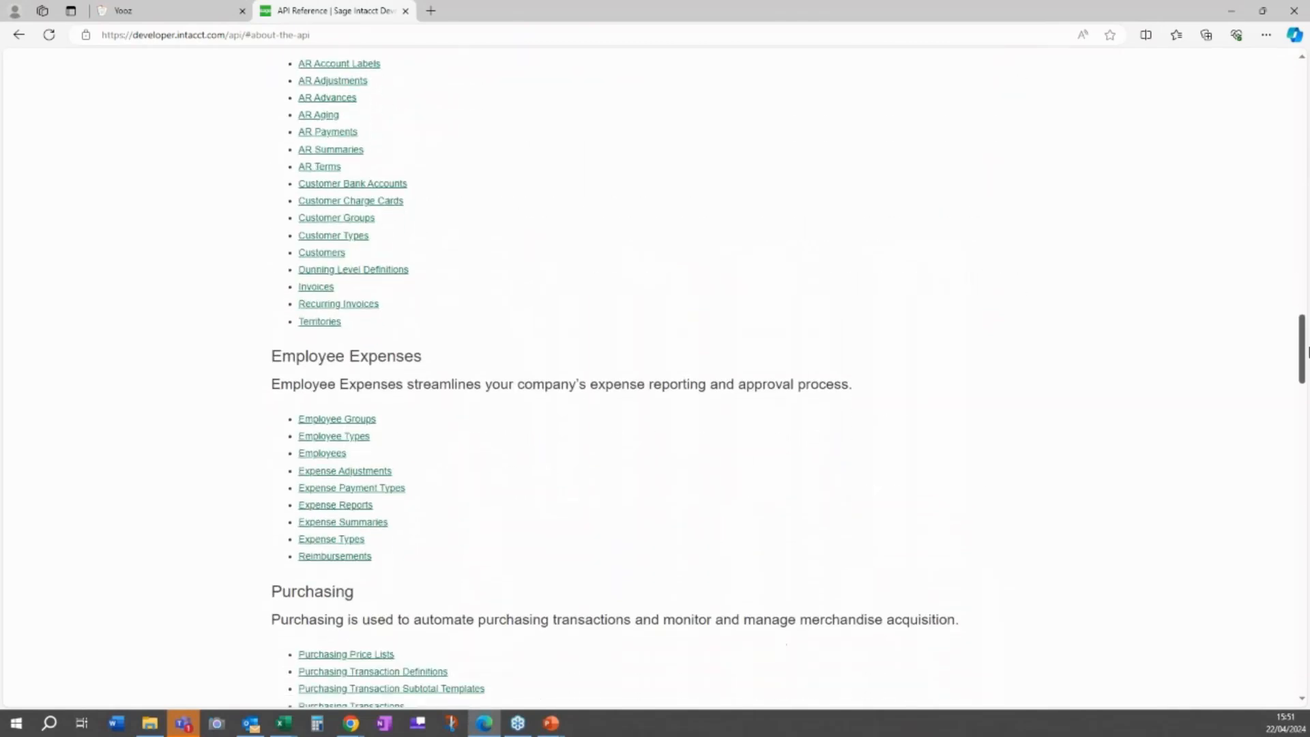
pyautogui.scroll(-3)
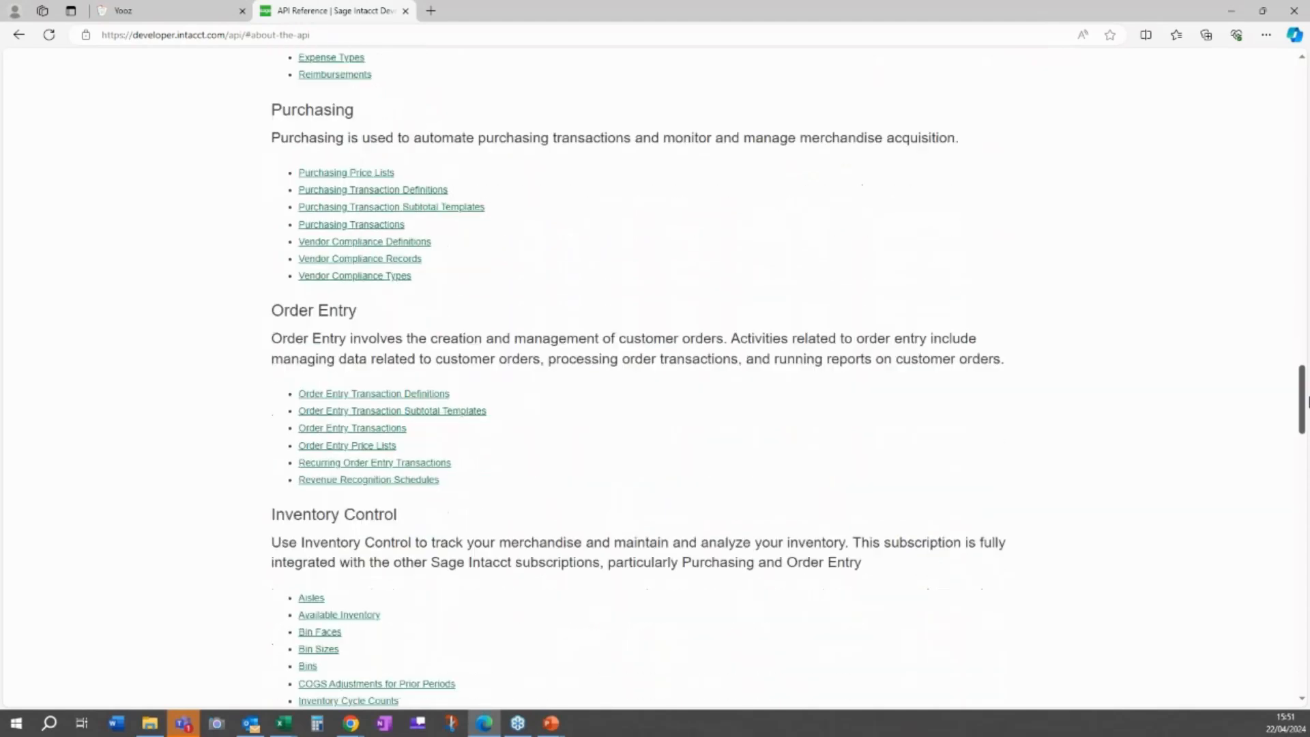
pyautogui.scroll(-3)
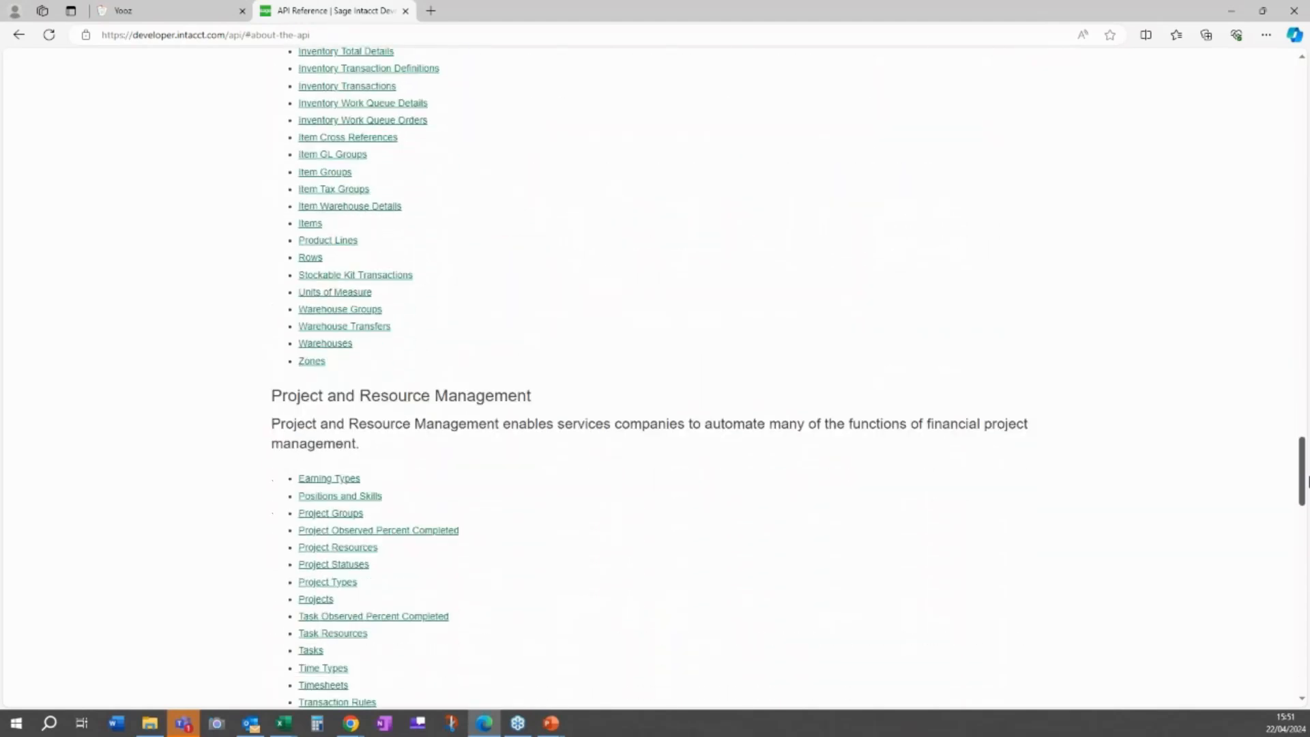
pyautogui.scroll(-3)
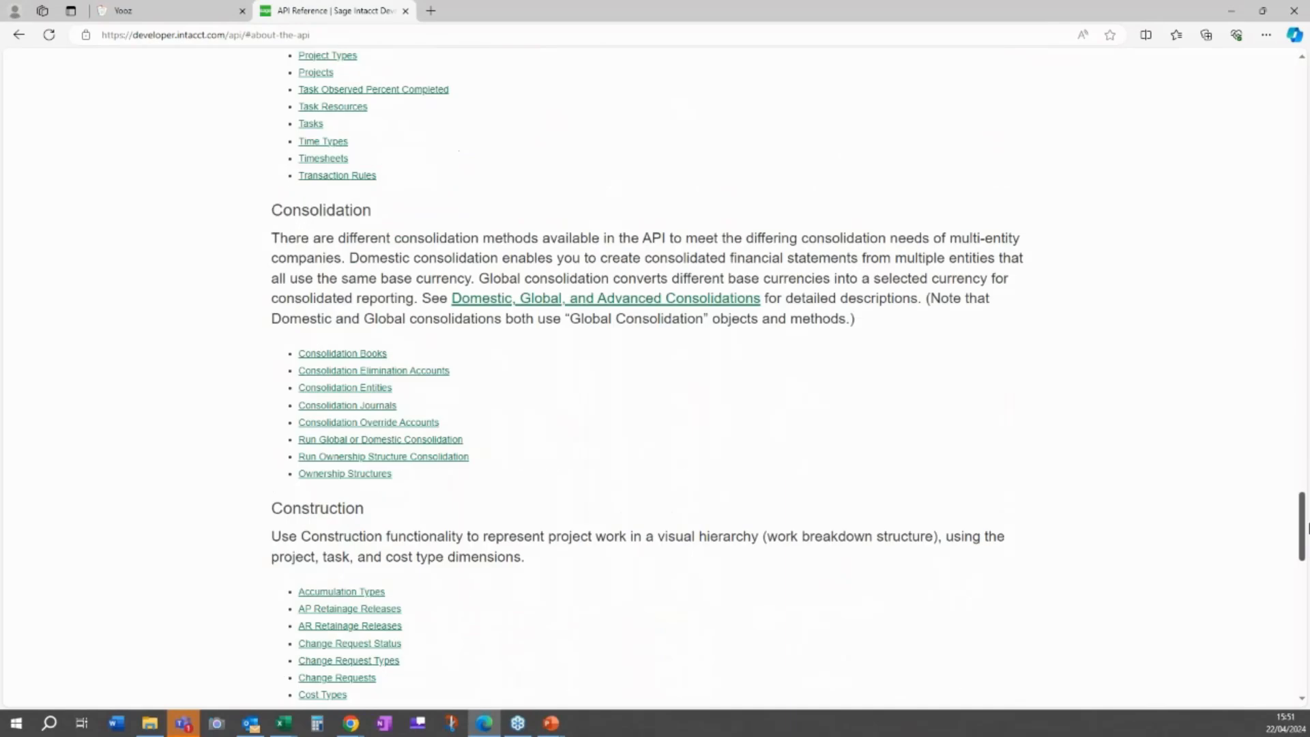
pyautogui.scroll(-3)
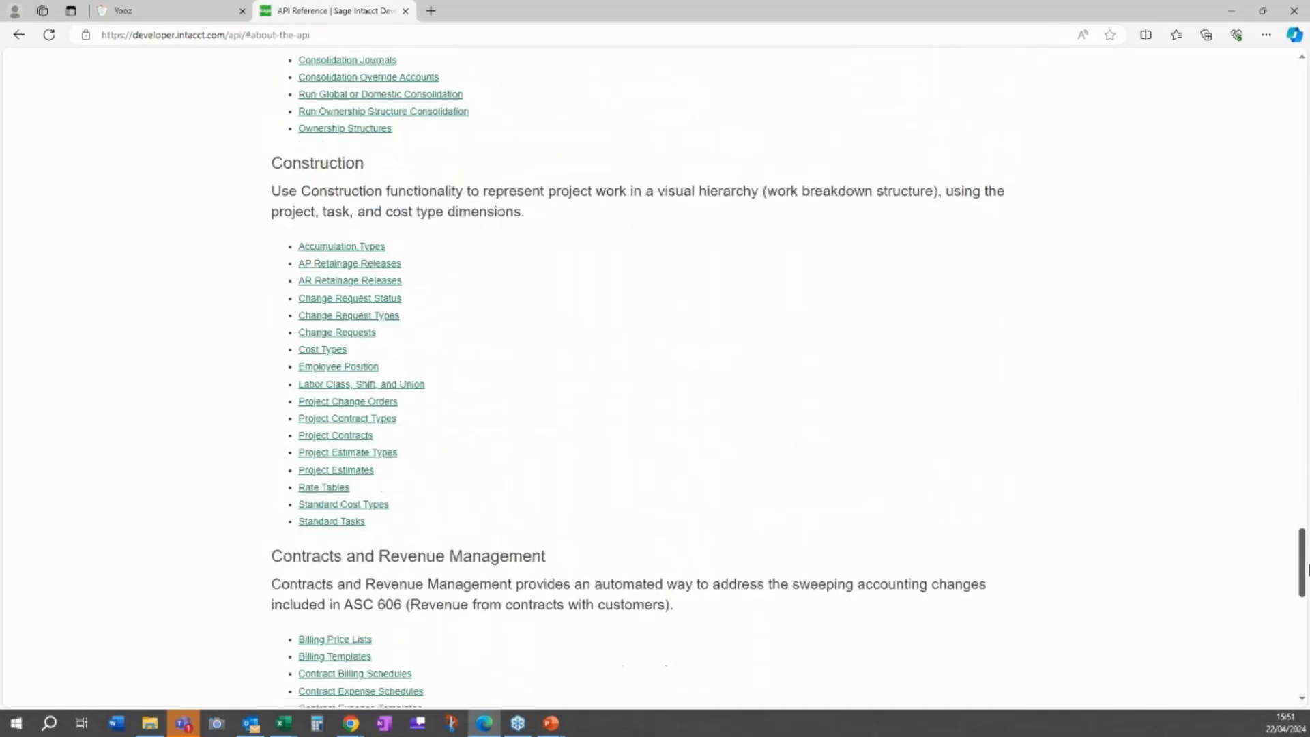
pyautogui.scroll(-3)
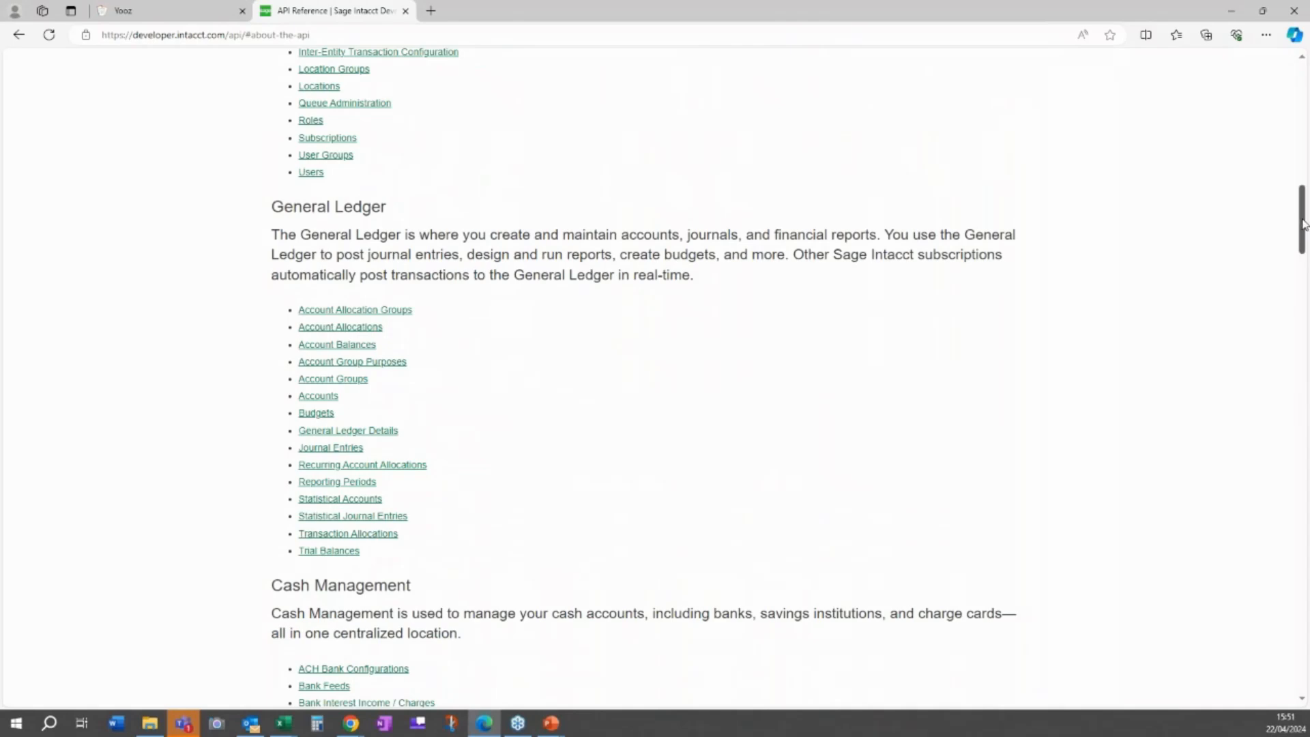
pyautogui.scroll(-3)
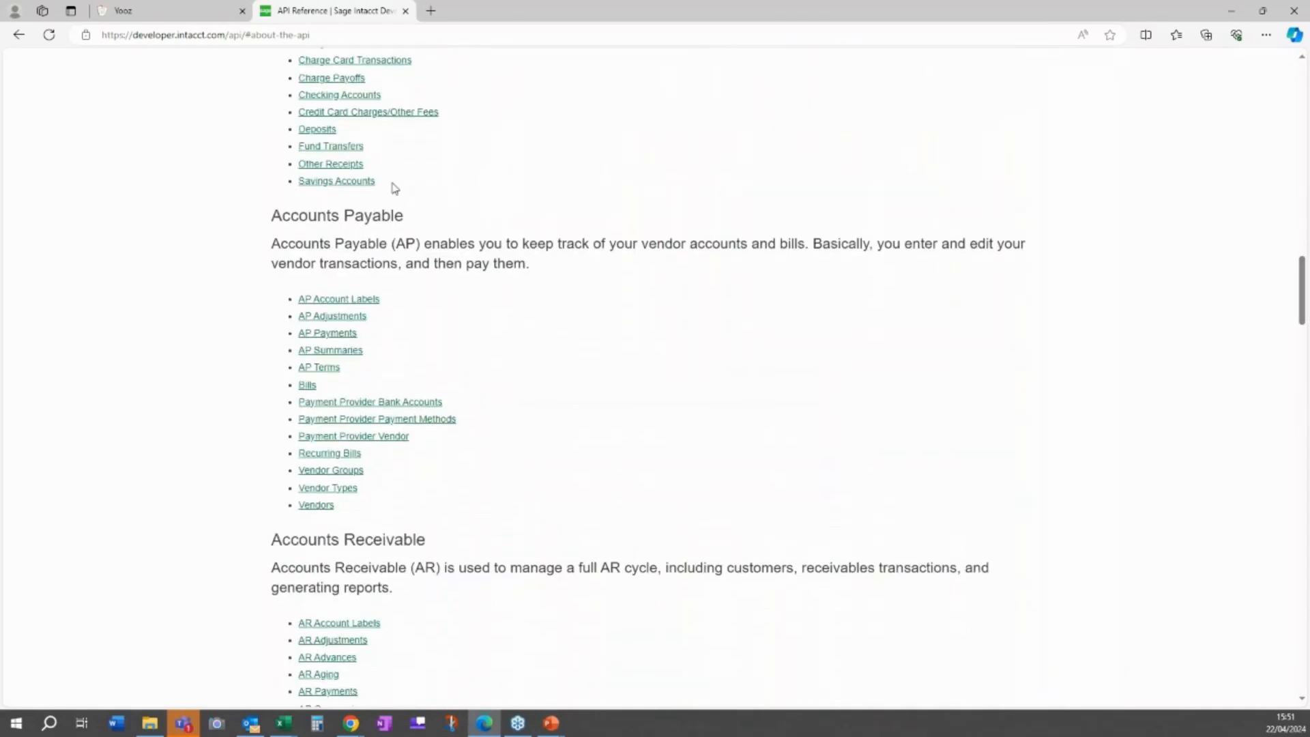
pyautogui.moveTo(370, 357)
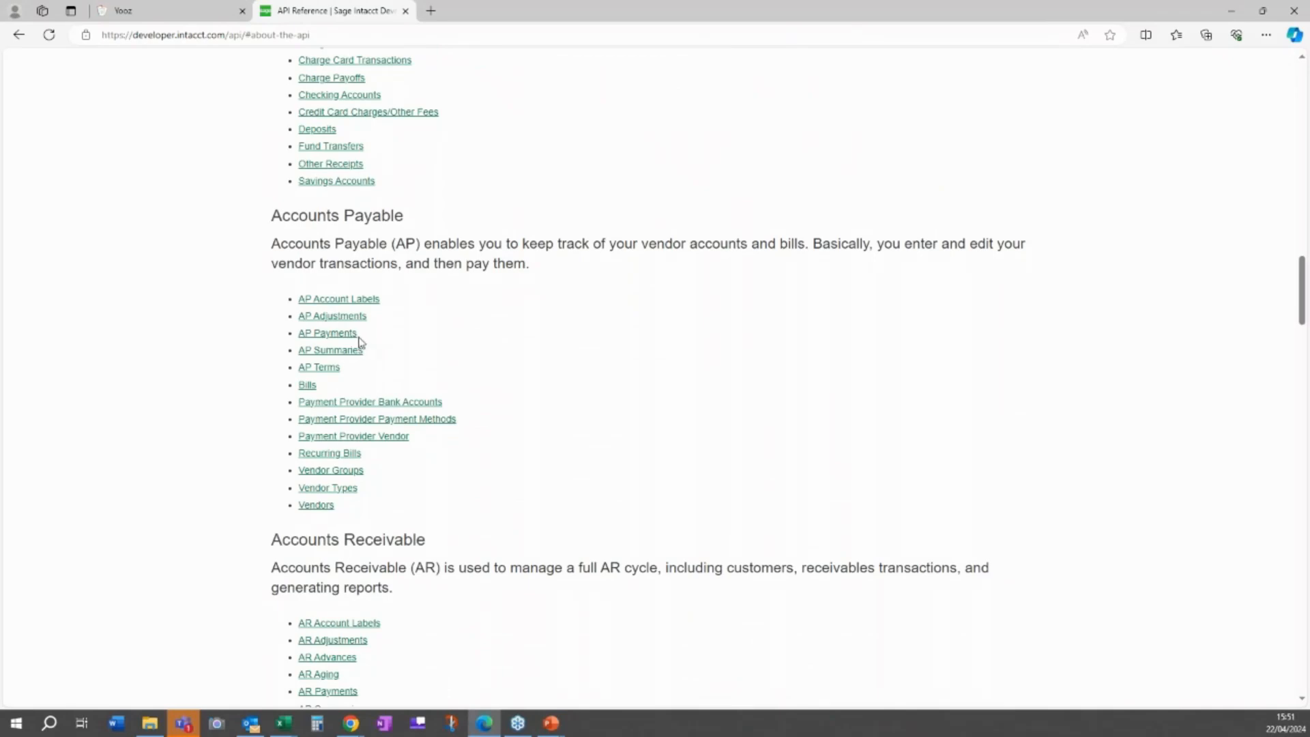
pyautogui.moveTo(366, 335)
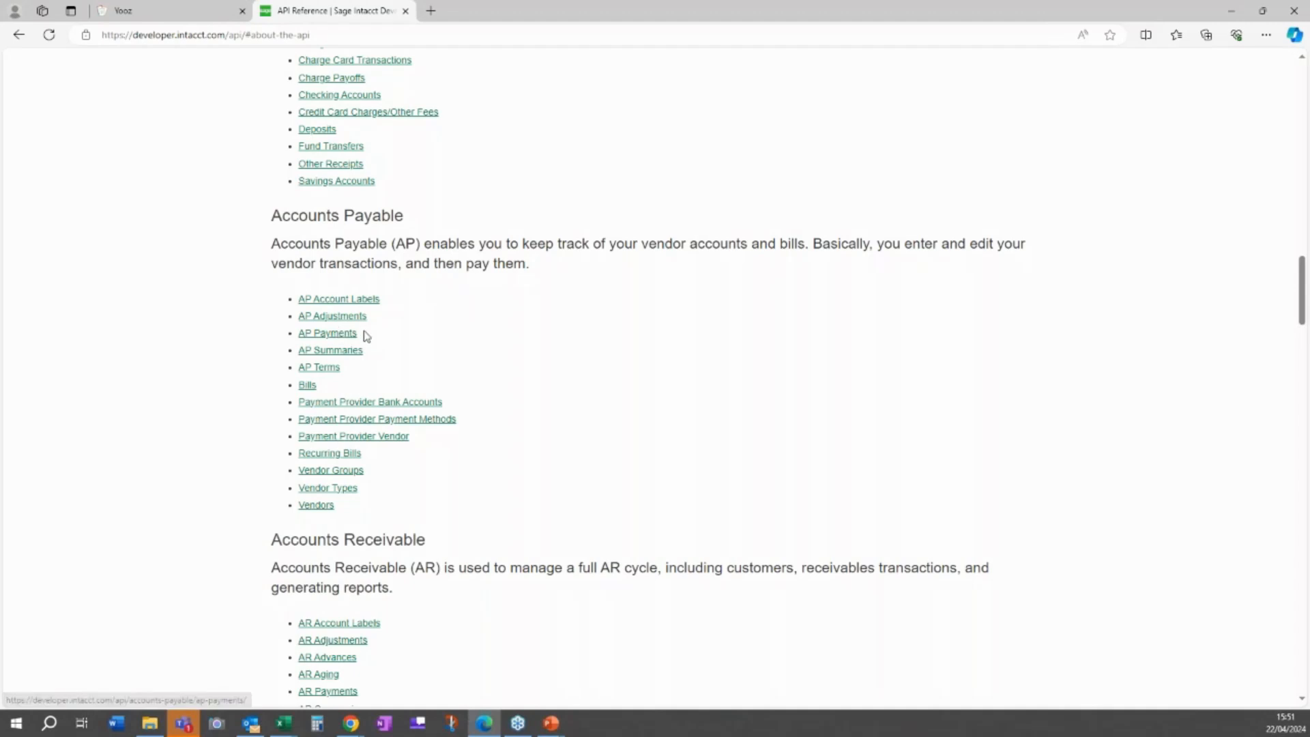
pyautogui.moveTo(307, 386)
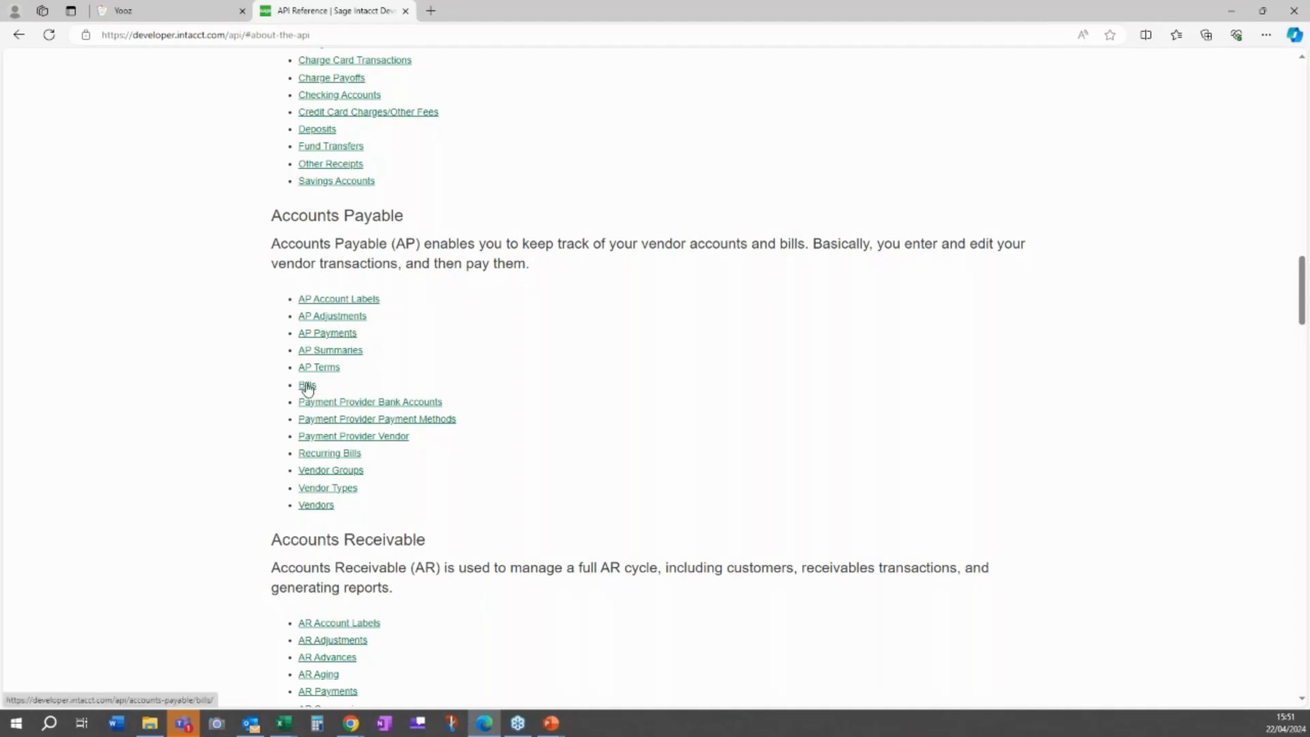
pyautogui.click(308, 385)
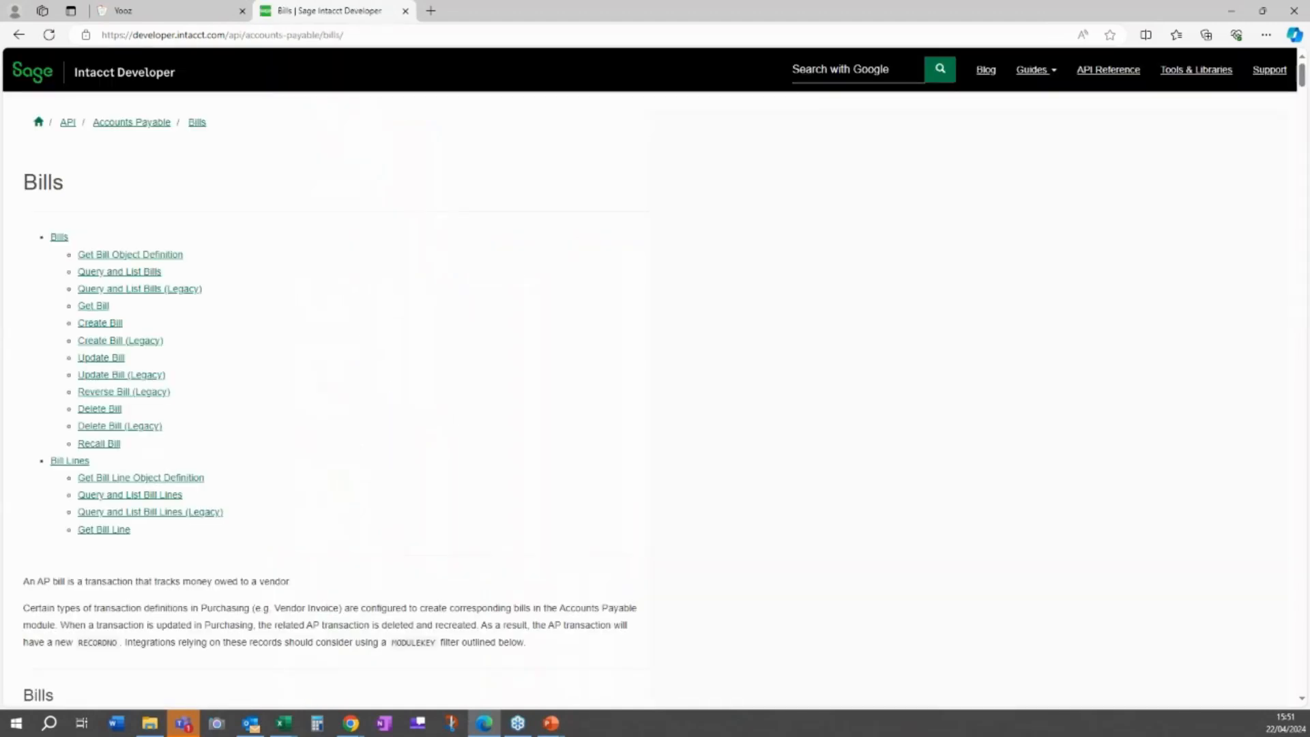
pyautogui.moveTo(203, 148)
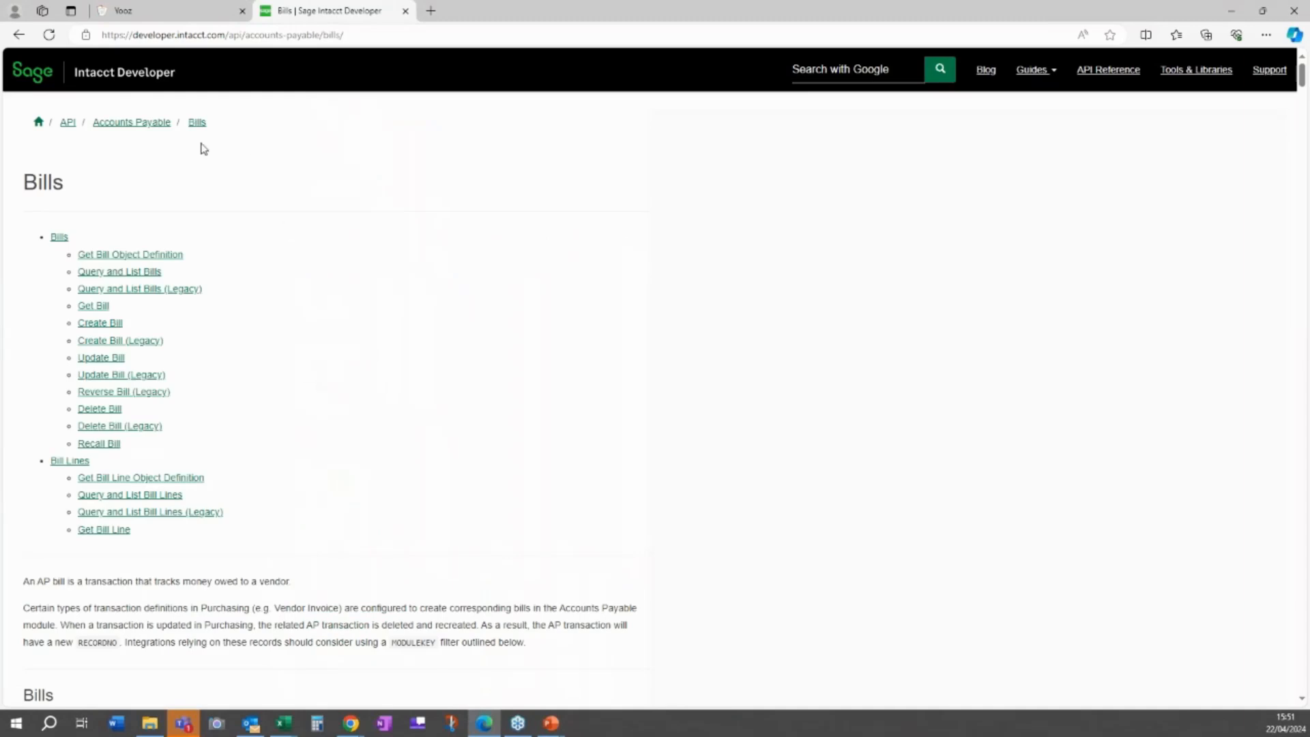
pyautogui.moveTo(100, 327)
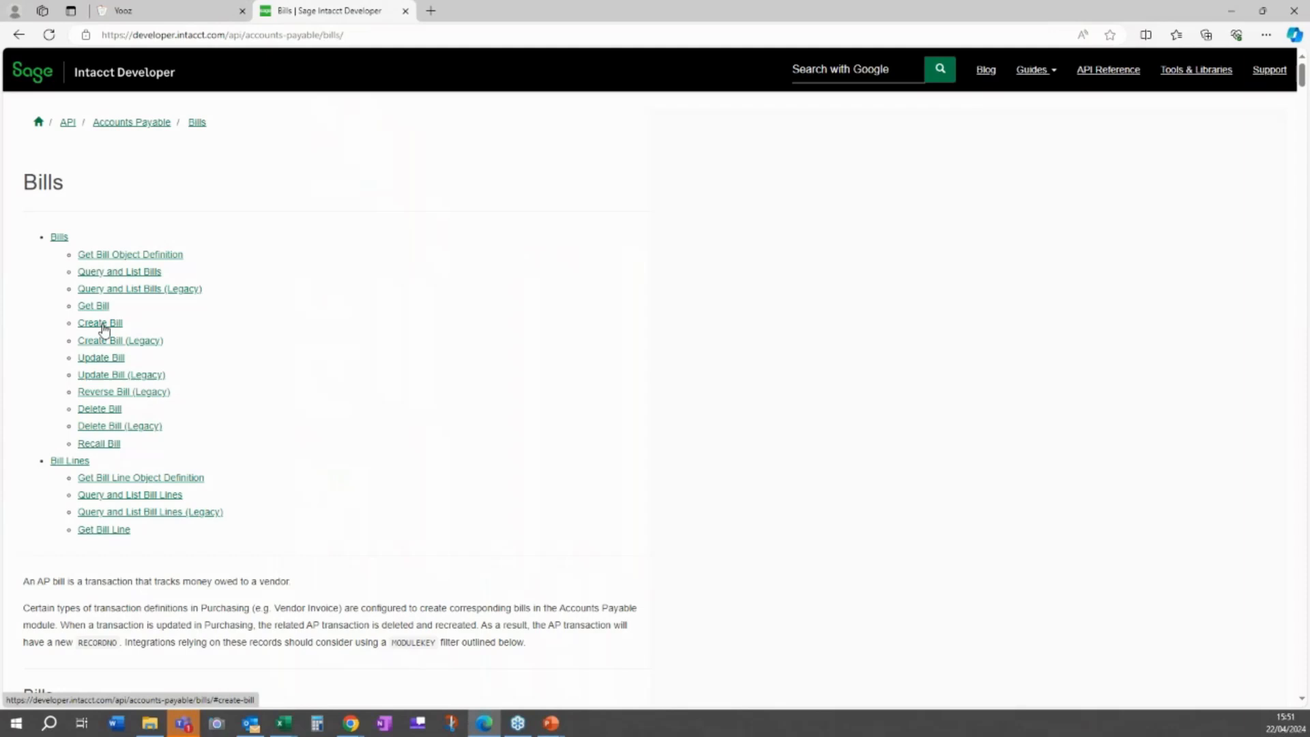
pyautogui.moveTo(114, 357)
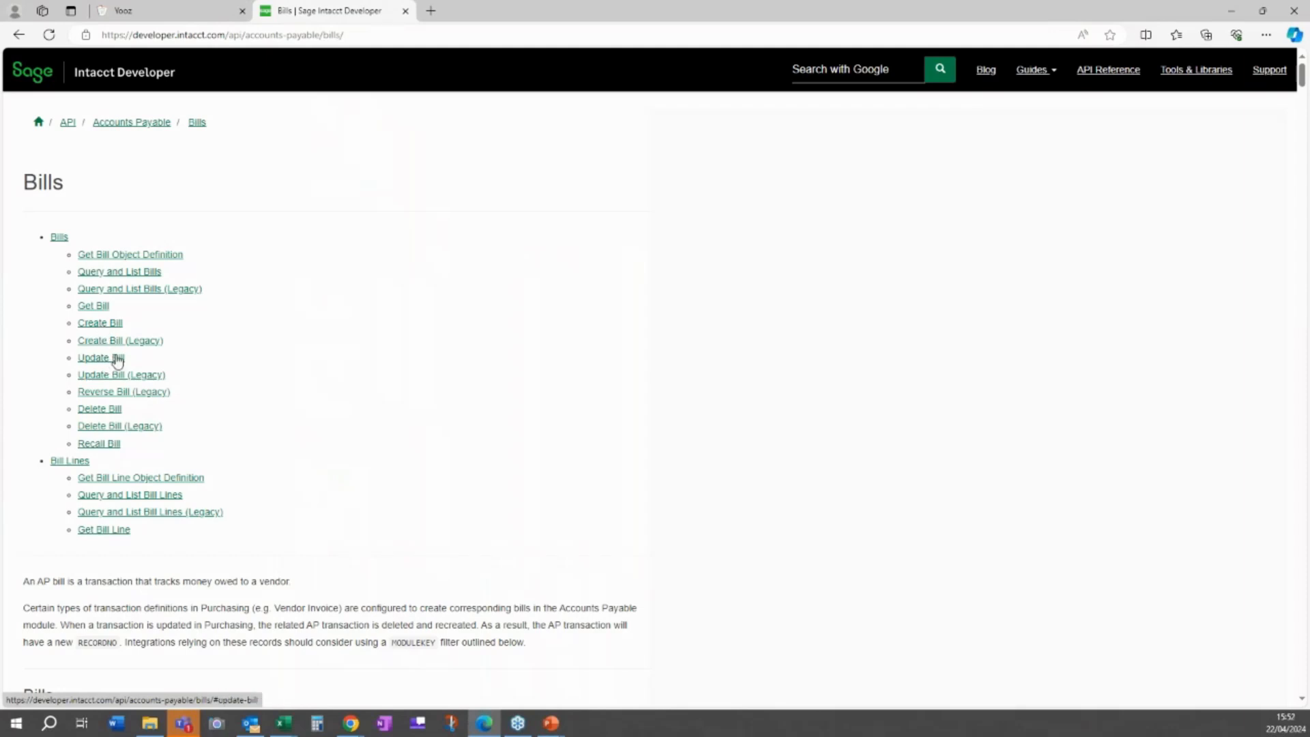
pyautogui.moveTo(142, 378)
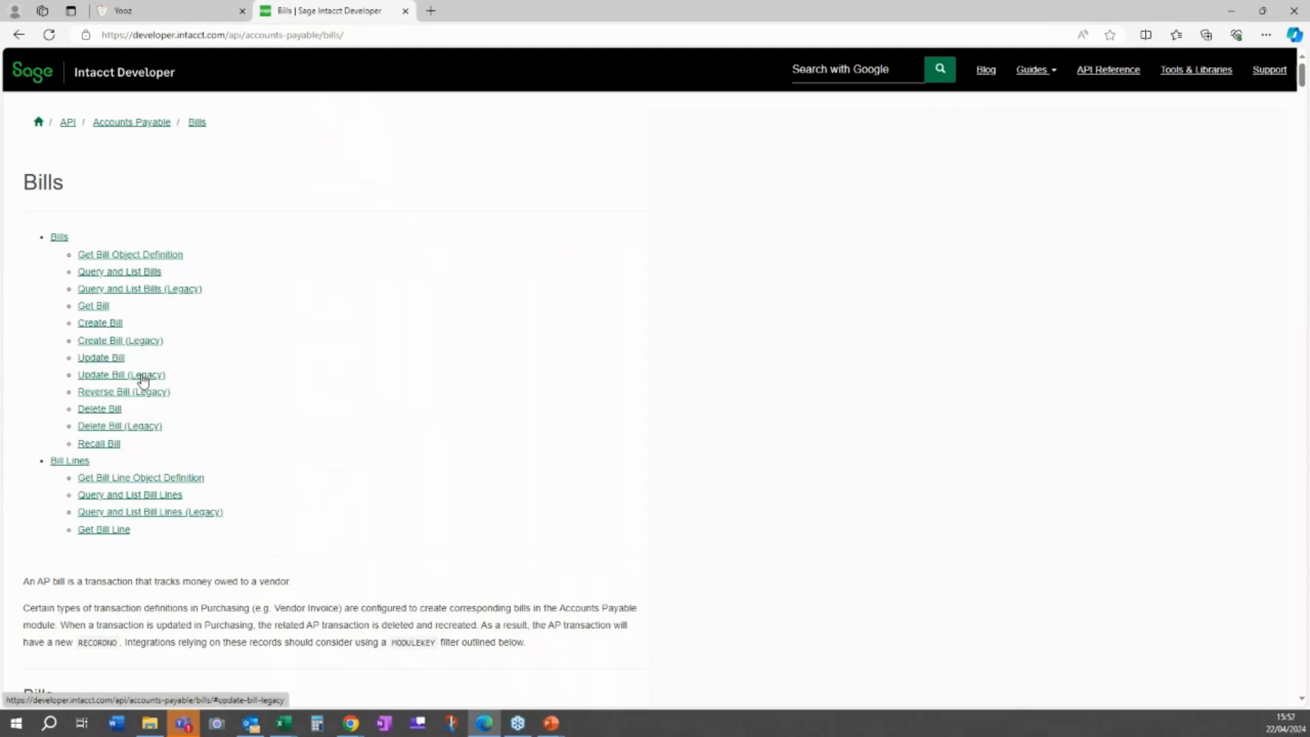
pyautogui.moveTo(119, 354)
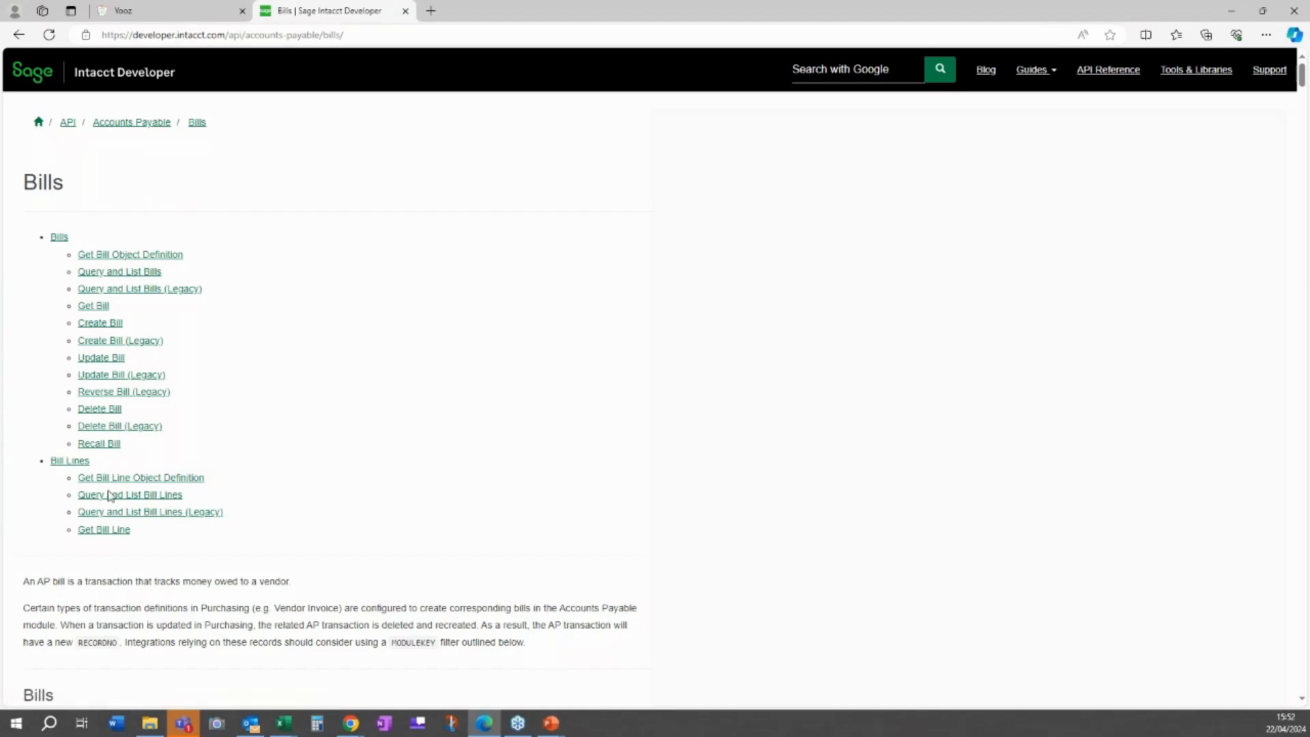
pyautogui.moveTo(100, 322)
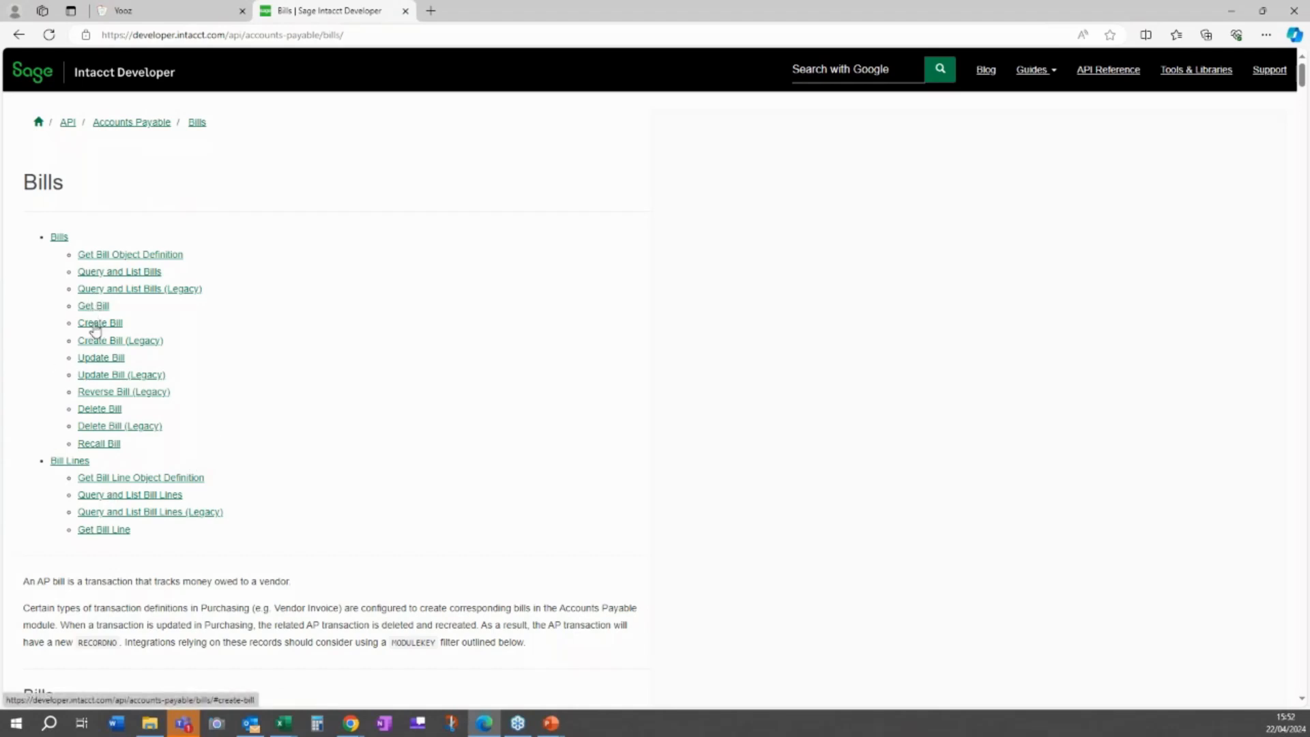
# - Jump to the Create Bill section and read through its parameter tables
pyautogui.click(99, 322)
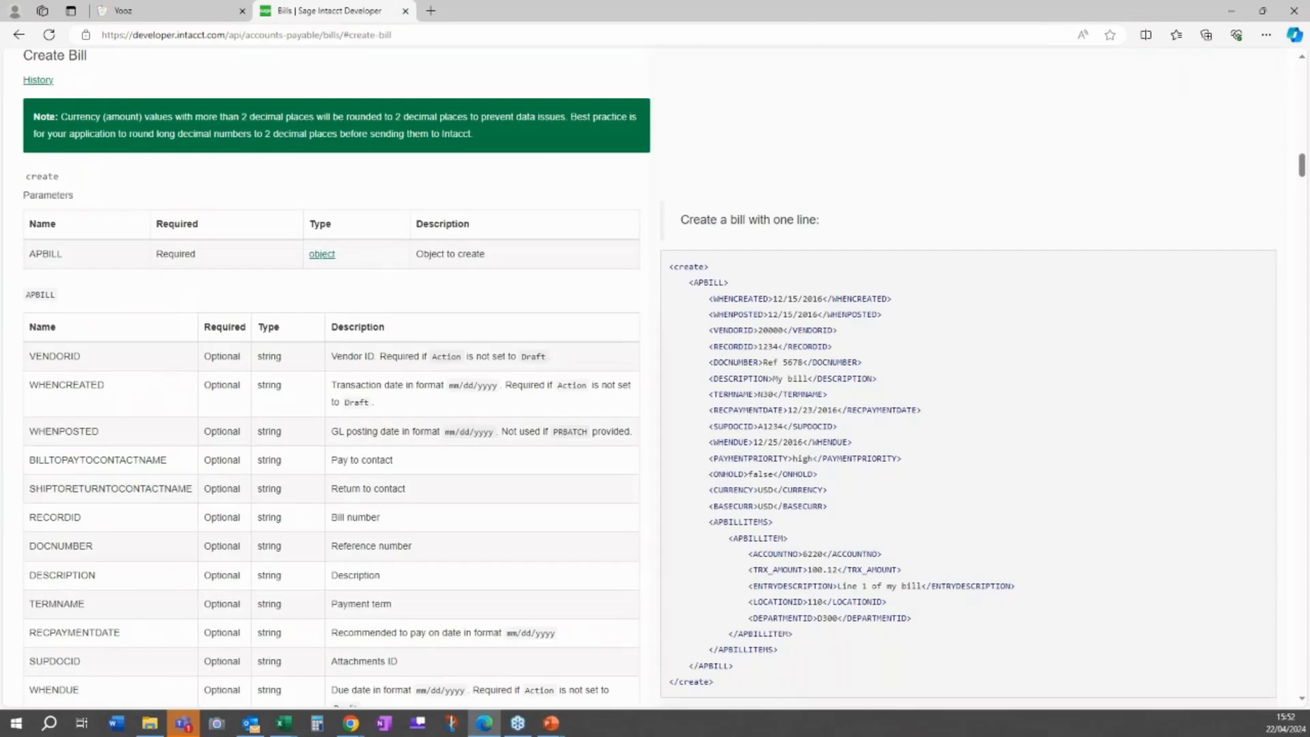
pyautogui.moveTo(726, 277)
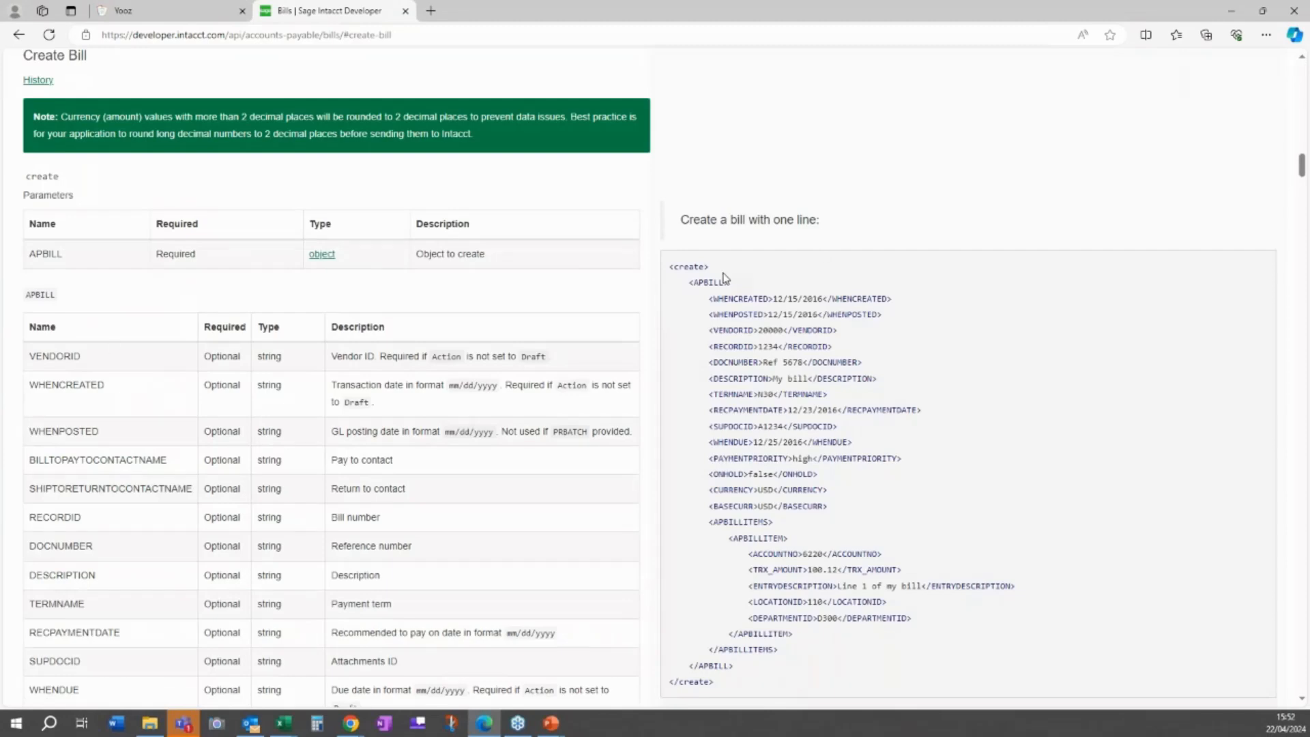
pyautogui.moveTo(1242, 200)
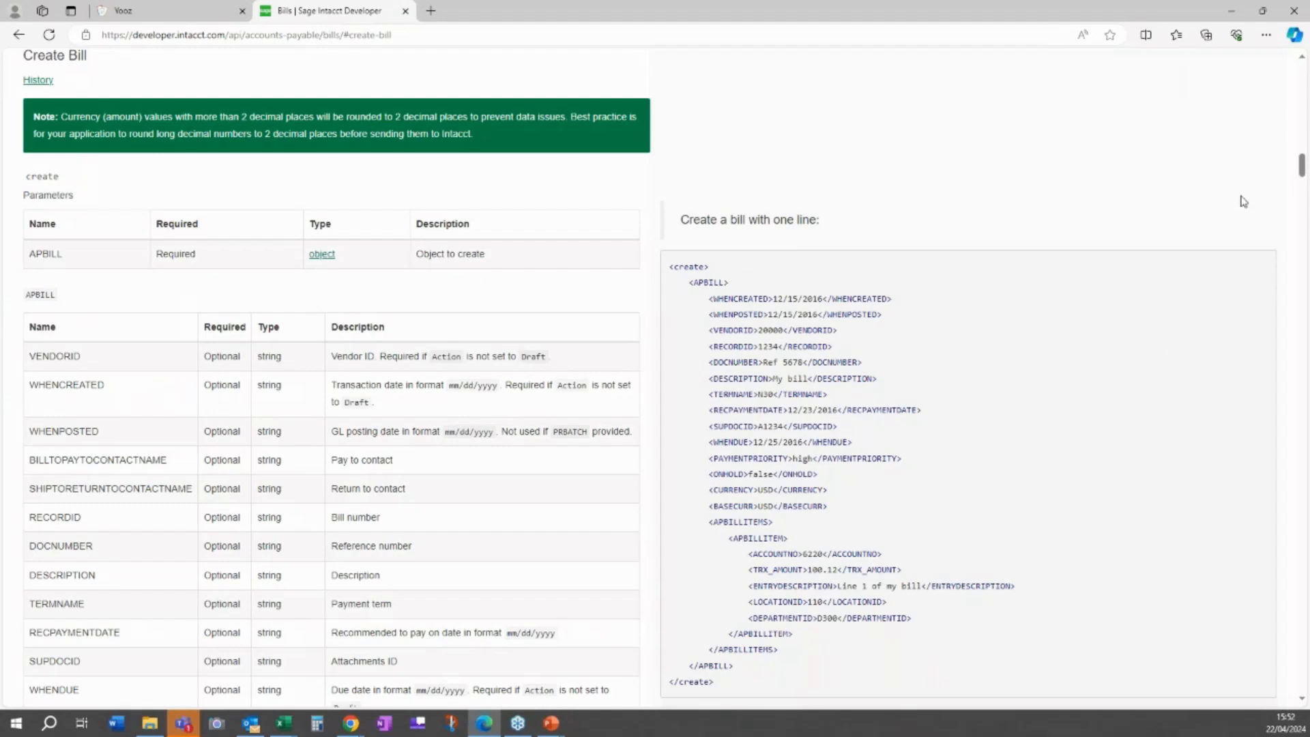
pyautogui.scroll(-3)
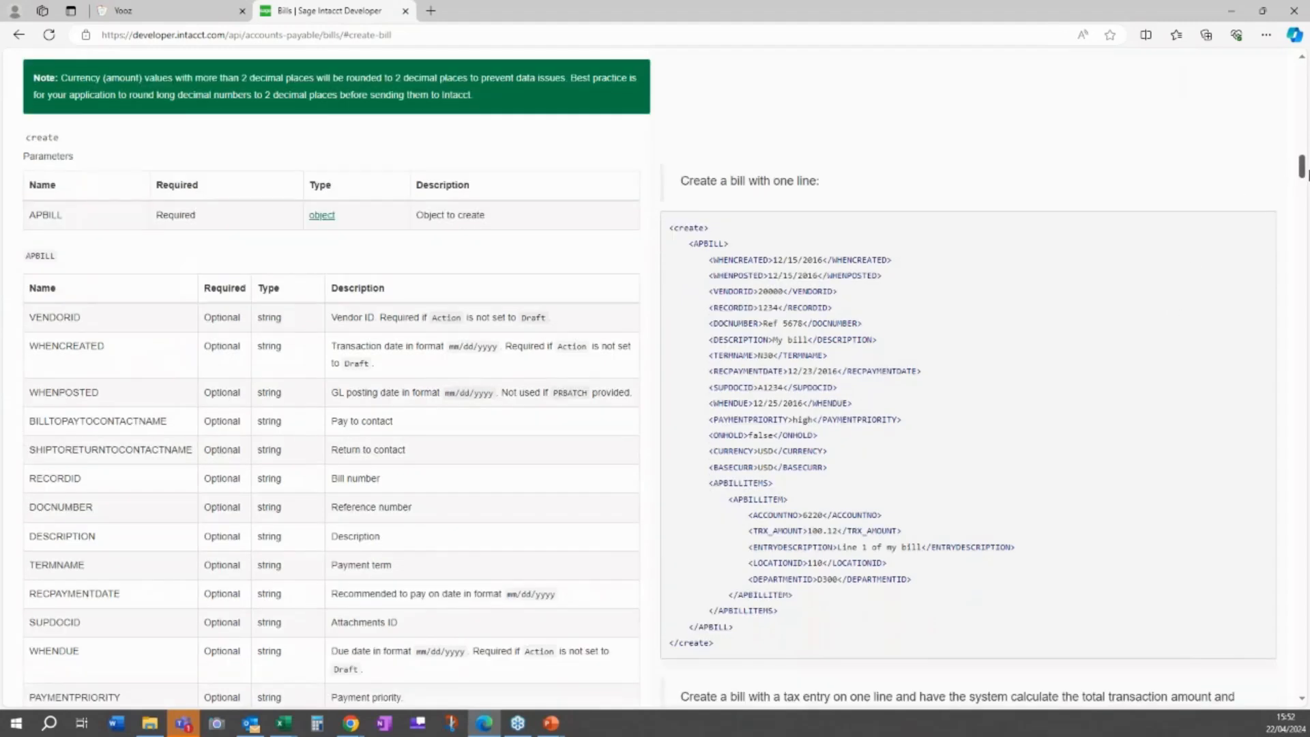
pyautogui.scroll(-3)
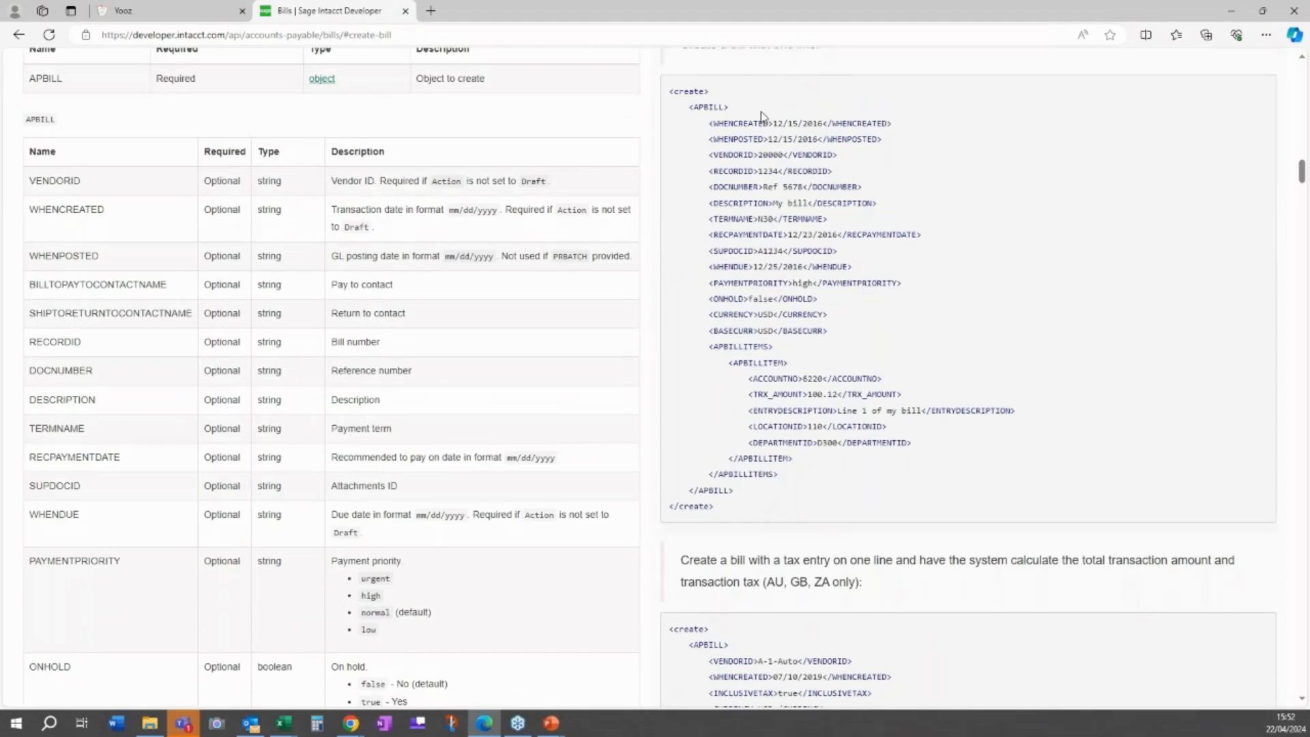
pyautogui.doubleClick(780, 123)
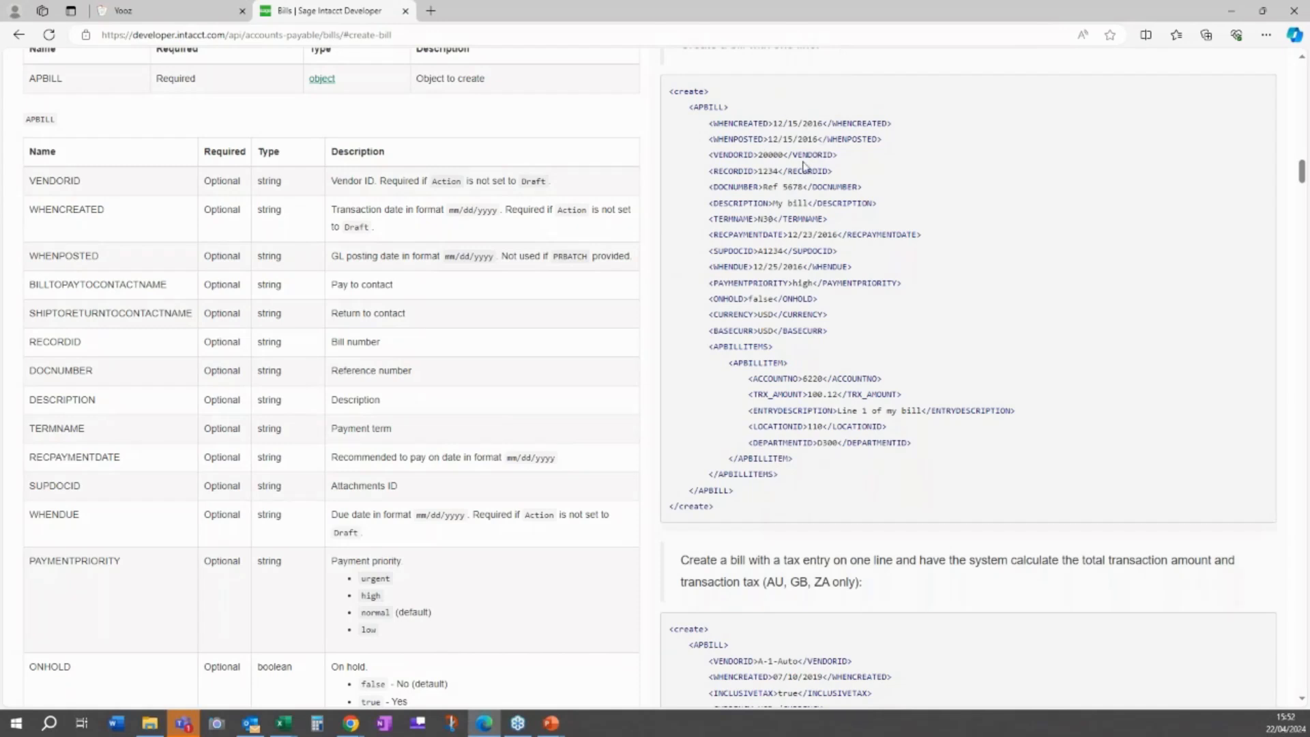
pyautogui.moveTo(230, 335)
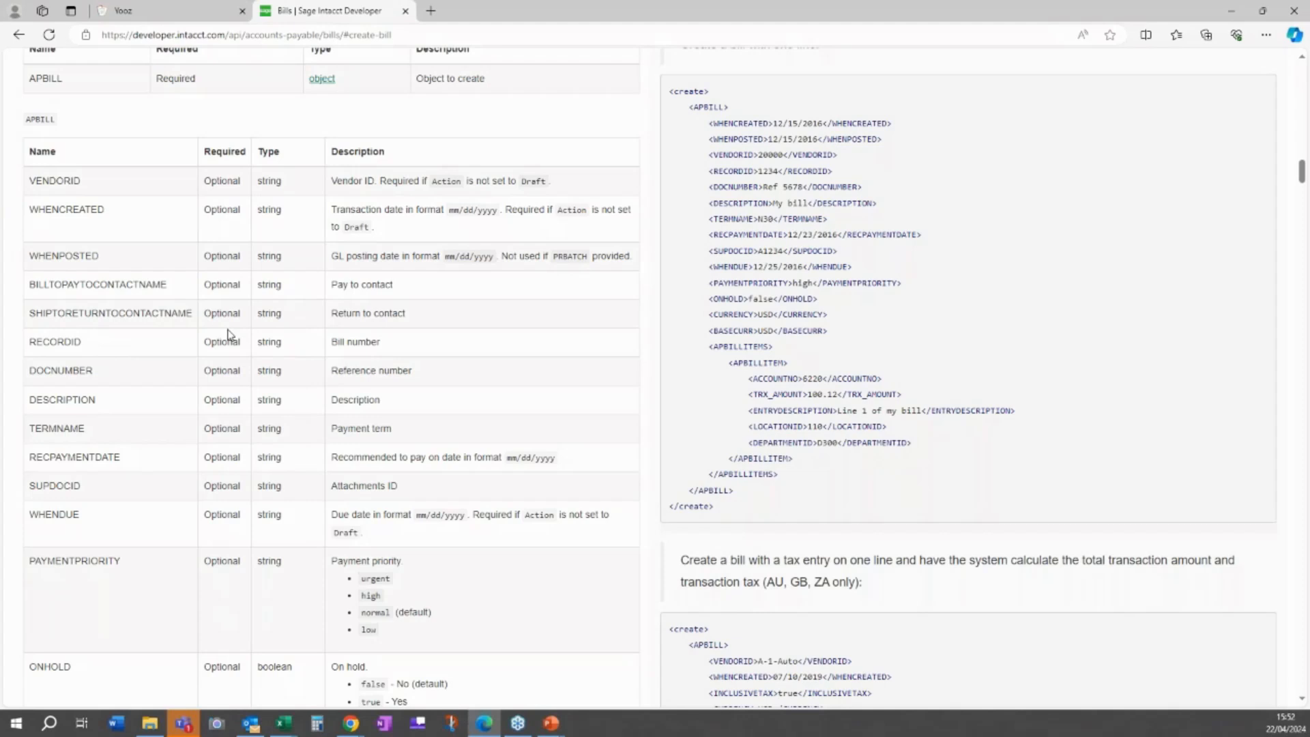
pyautogui.moveTo(944, 183)
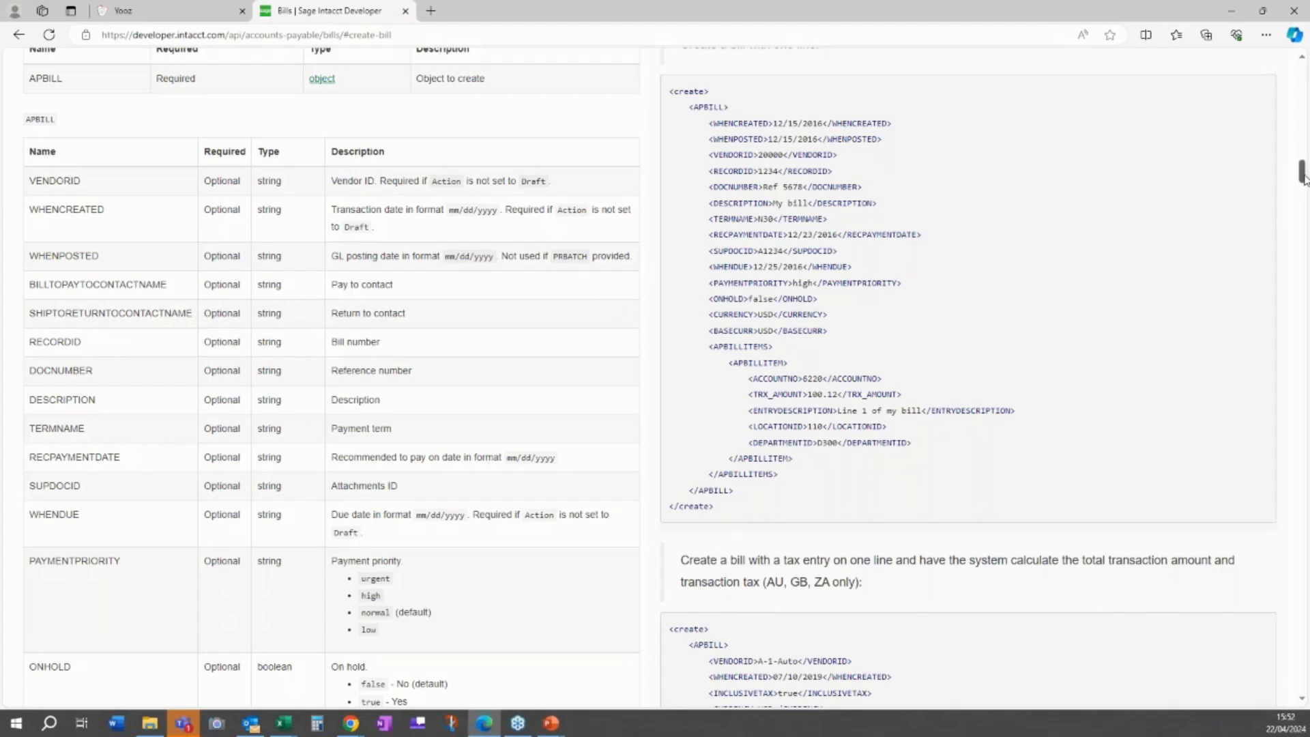
pyautogui.scroll(-3)
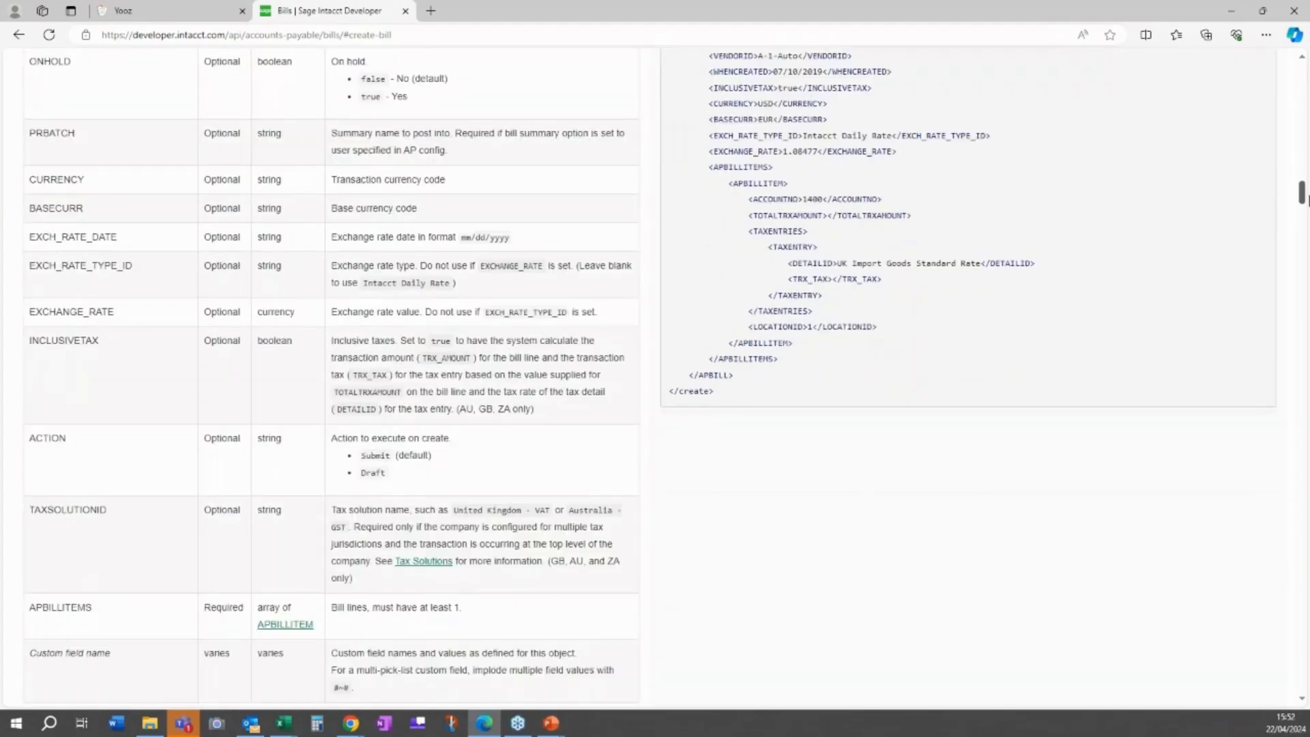
pyautogui.scroll(3)
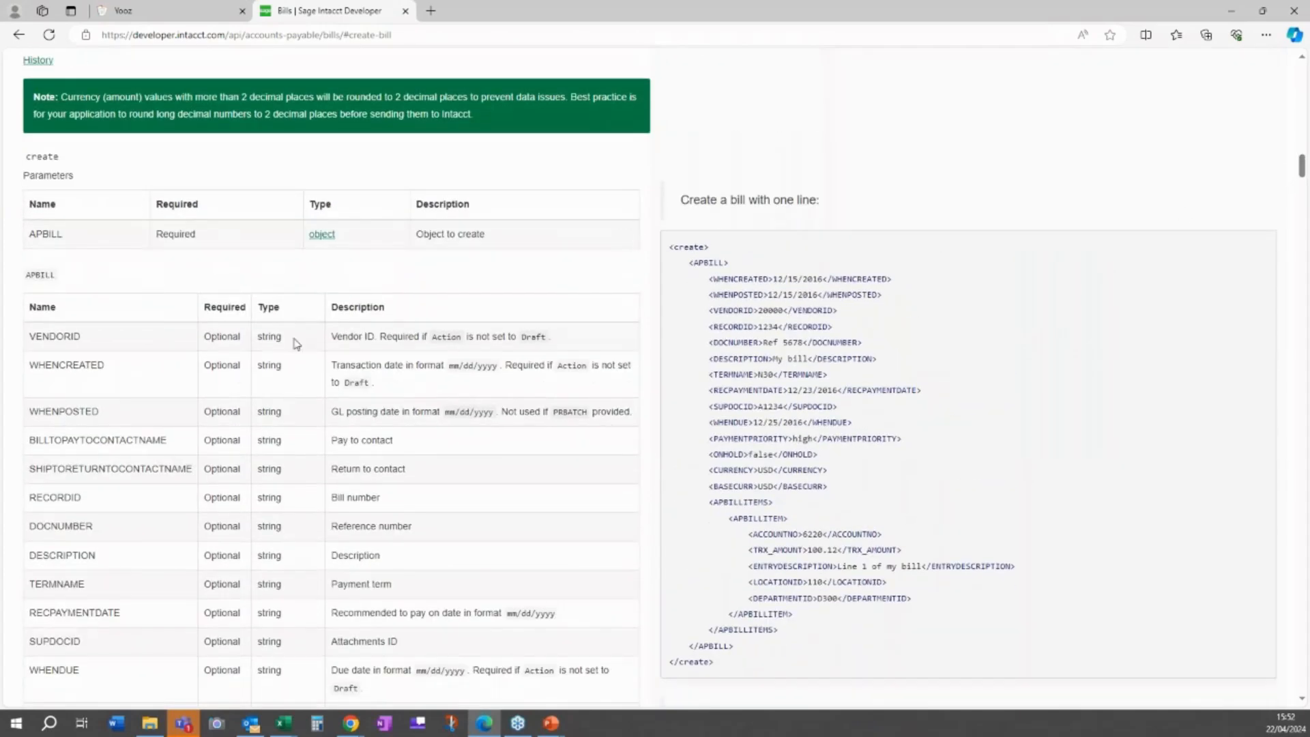
pyautogui.moveTo(886, 485)
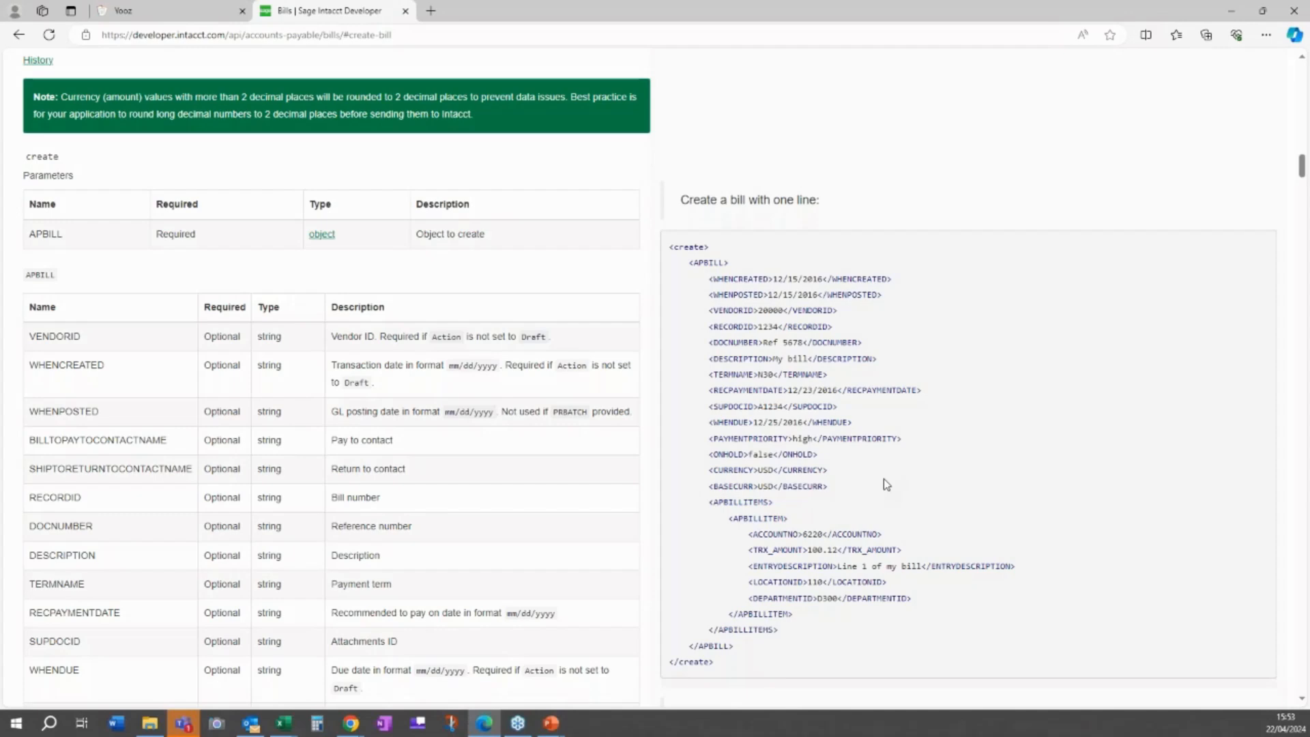
pyautogui.moveTo(1302, 129)
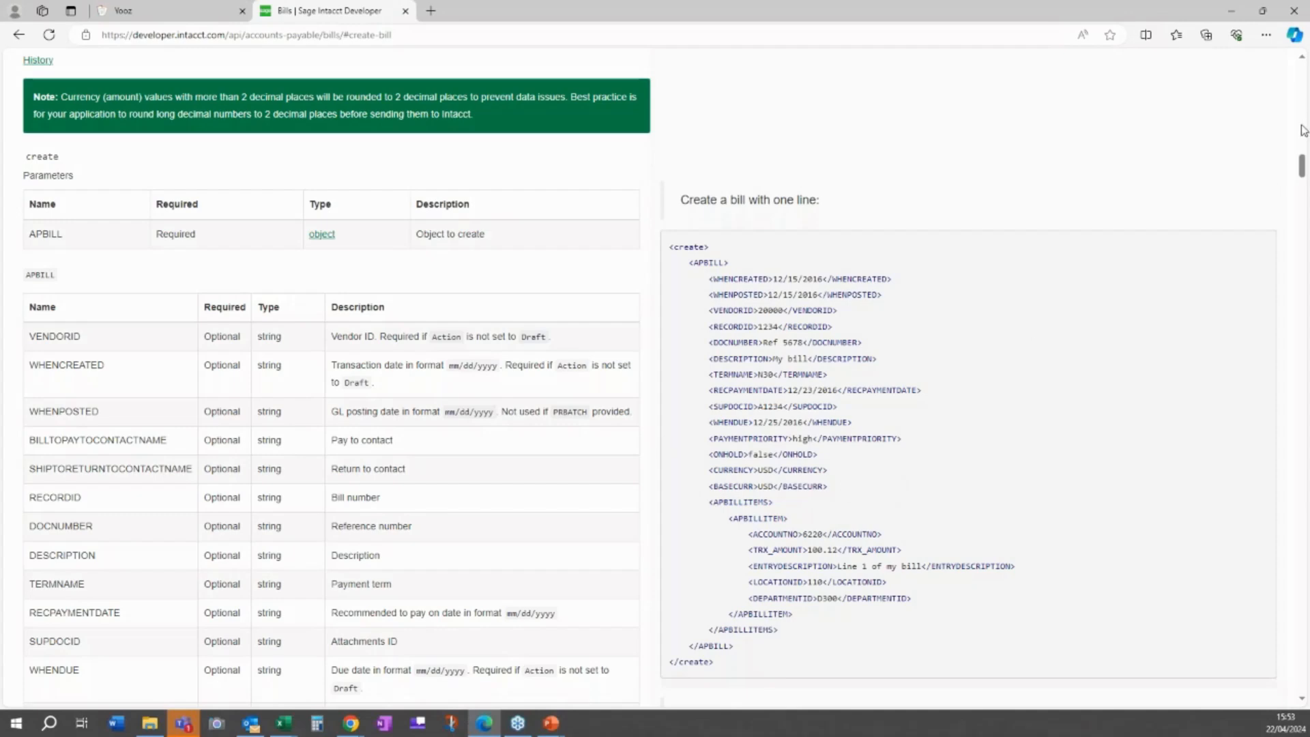
# - Review the bill line fields, highlighting ACCOUNTNO, and the XML example call
pyautogui.scroll(-3)
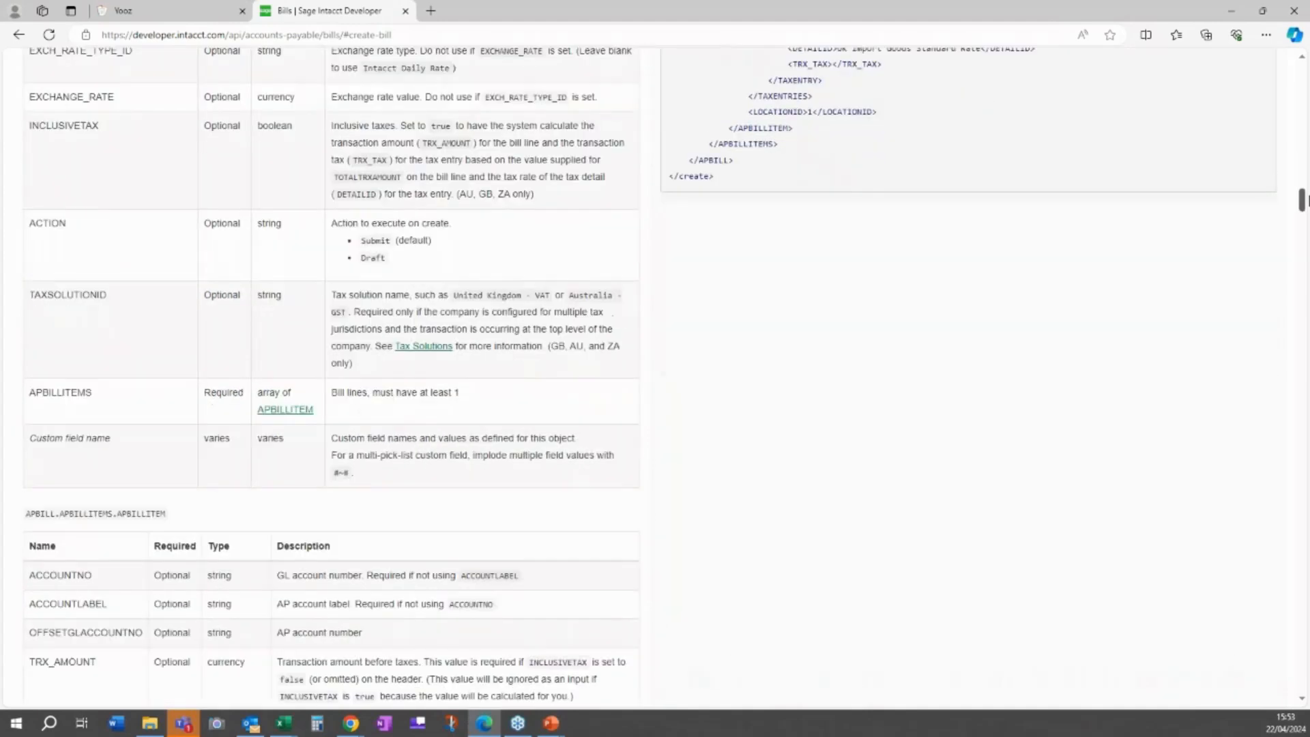
pyautogui.scroll(-3)
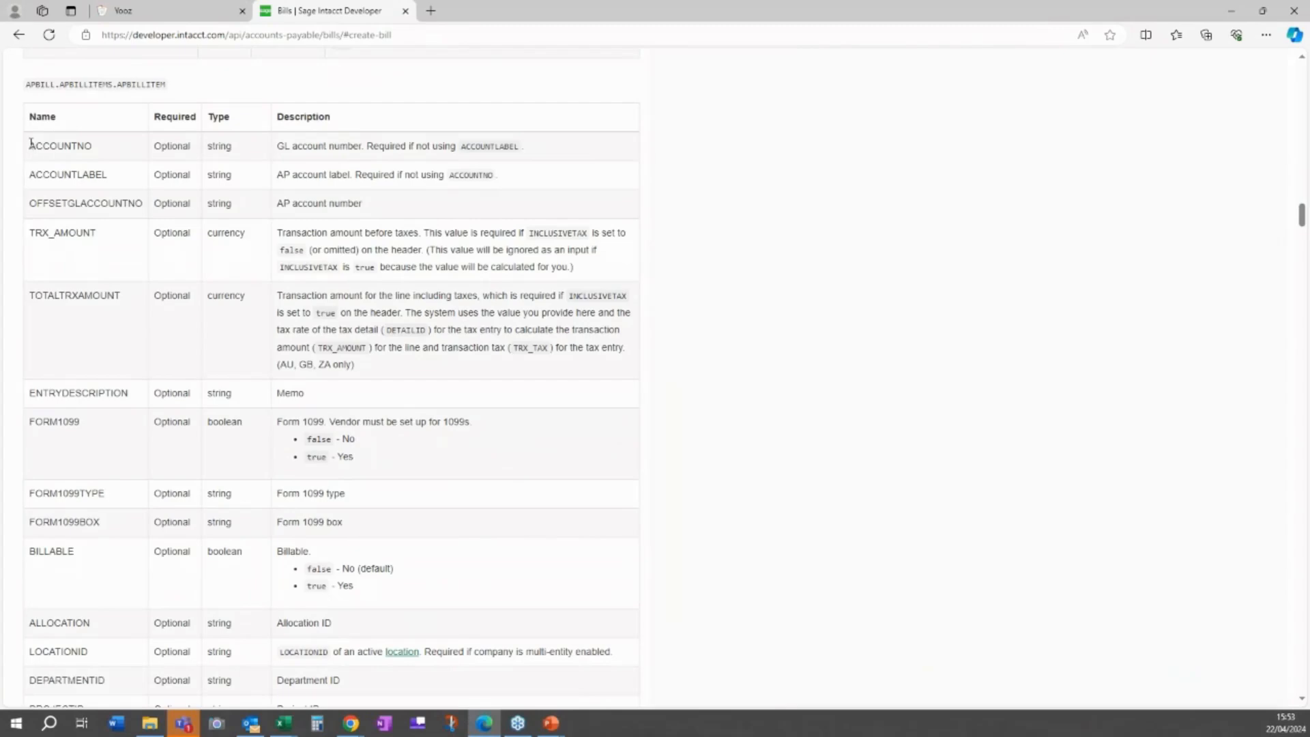
pyautogui.doubleClick(49, 146)
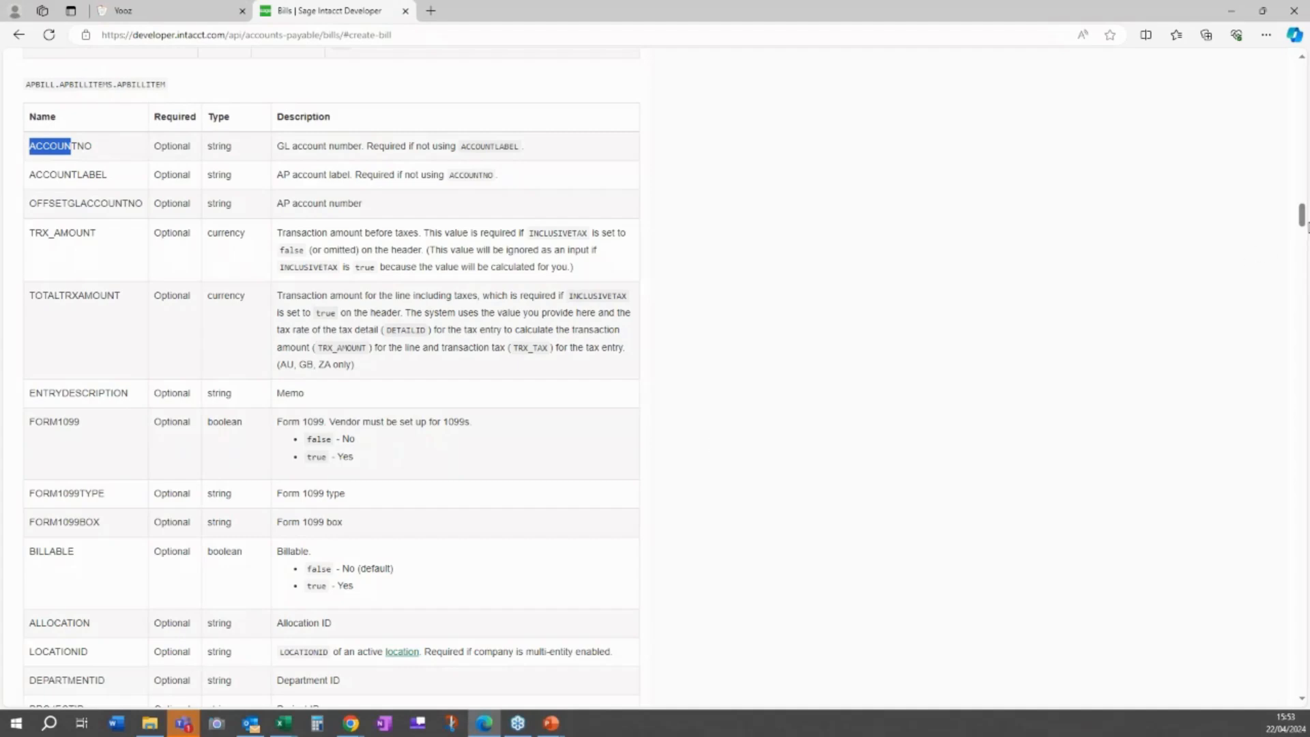
pyautogui.scroll(-3)
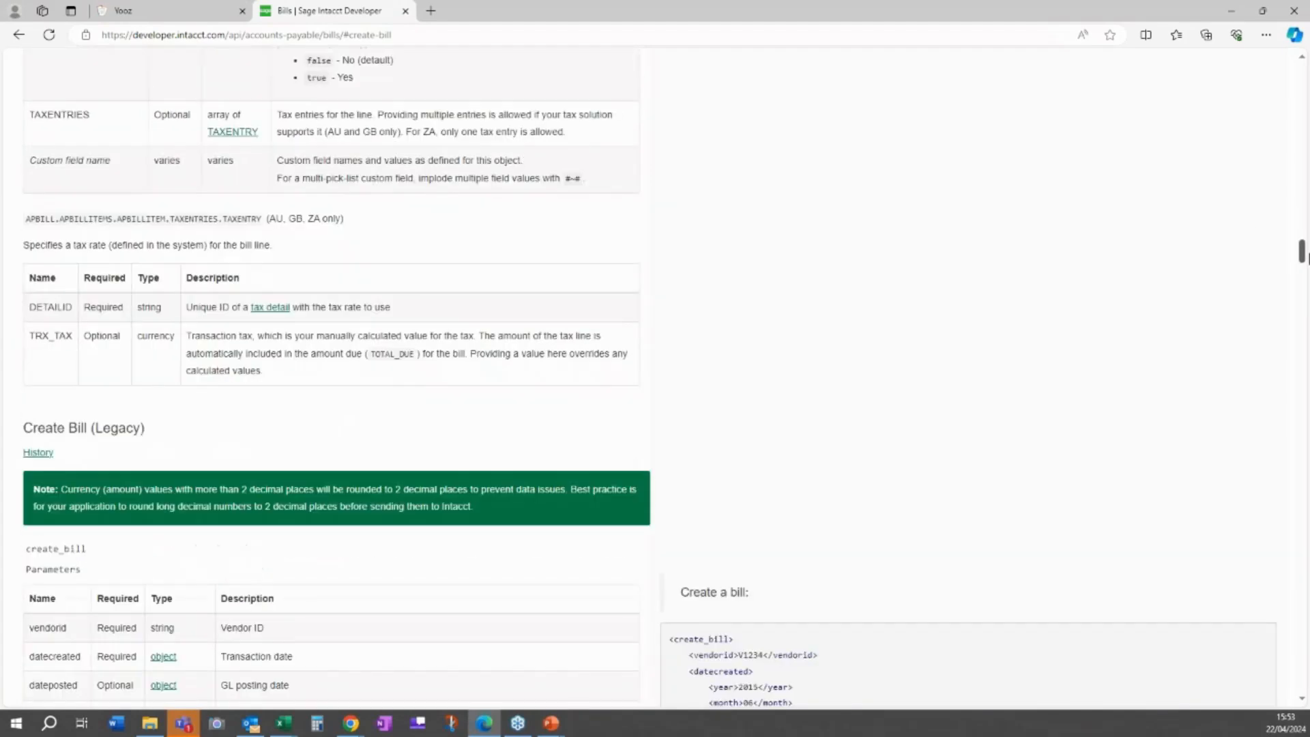
# - Scroll the Bills page past the Create Bill (Legacy) section
pyautogui.scroll(-3)
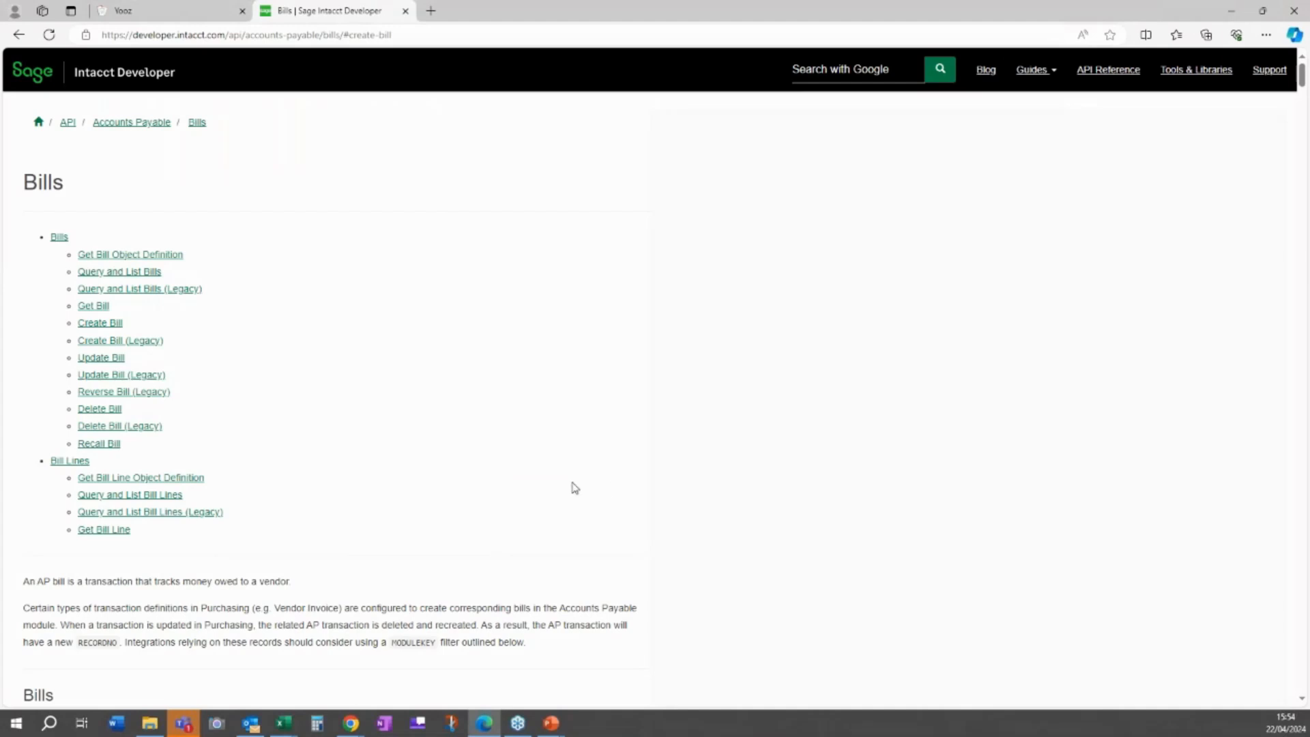
pyautogui.moveTo(139, 352)
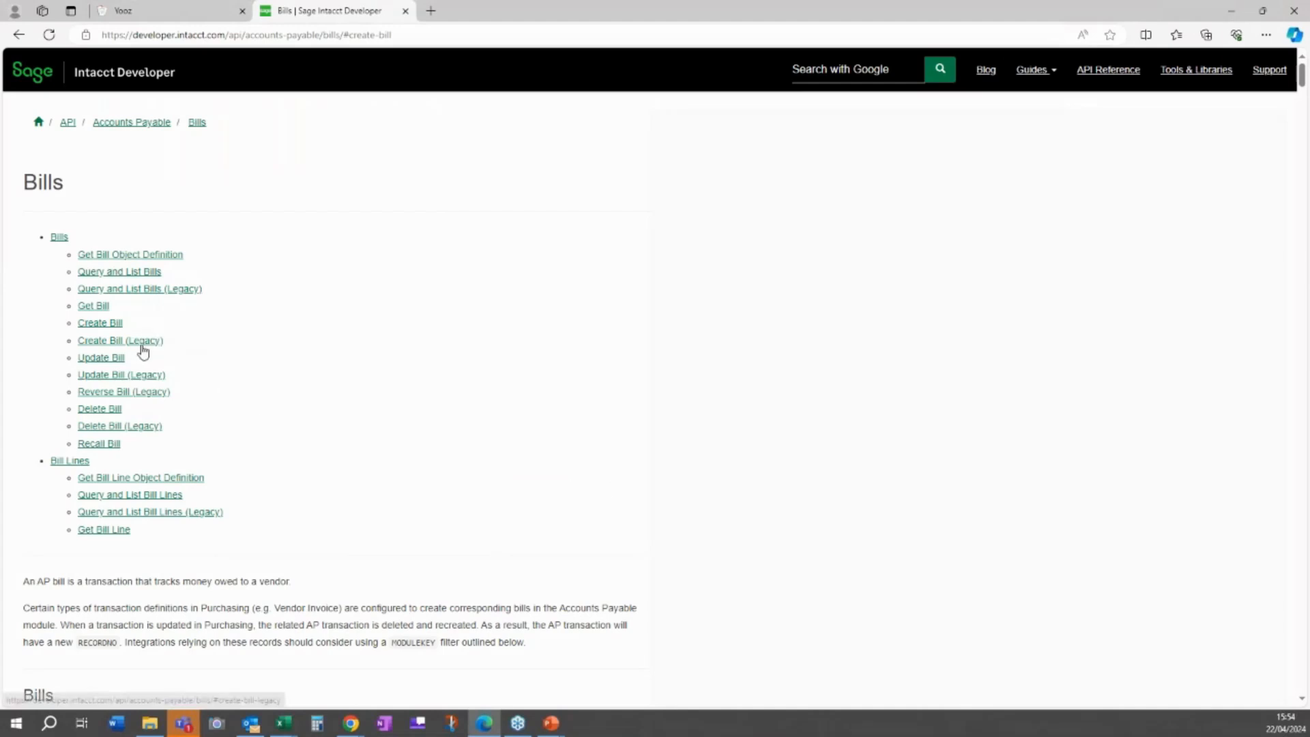